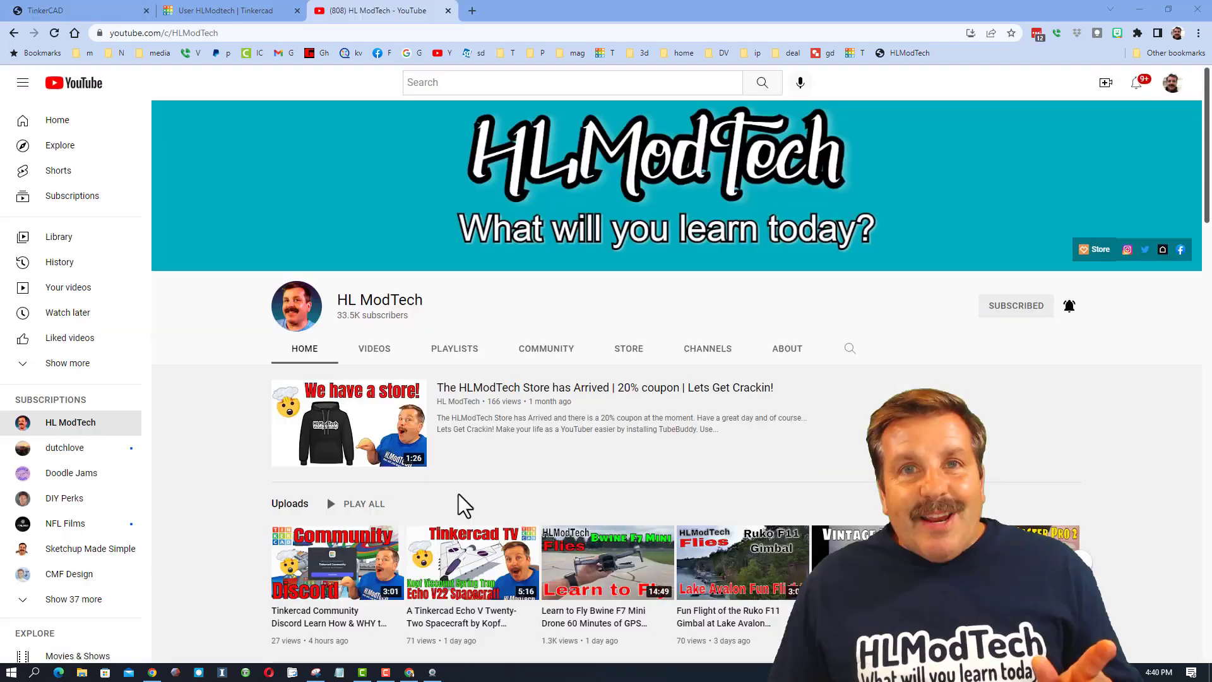
# Scroll the HL ModTech channel and watch the A Realistic Cat designer shoutout short
pyautogui.scroll(-3)
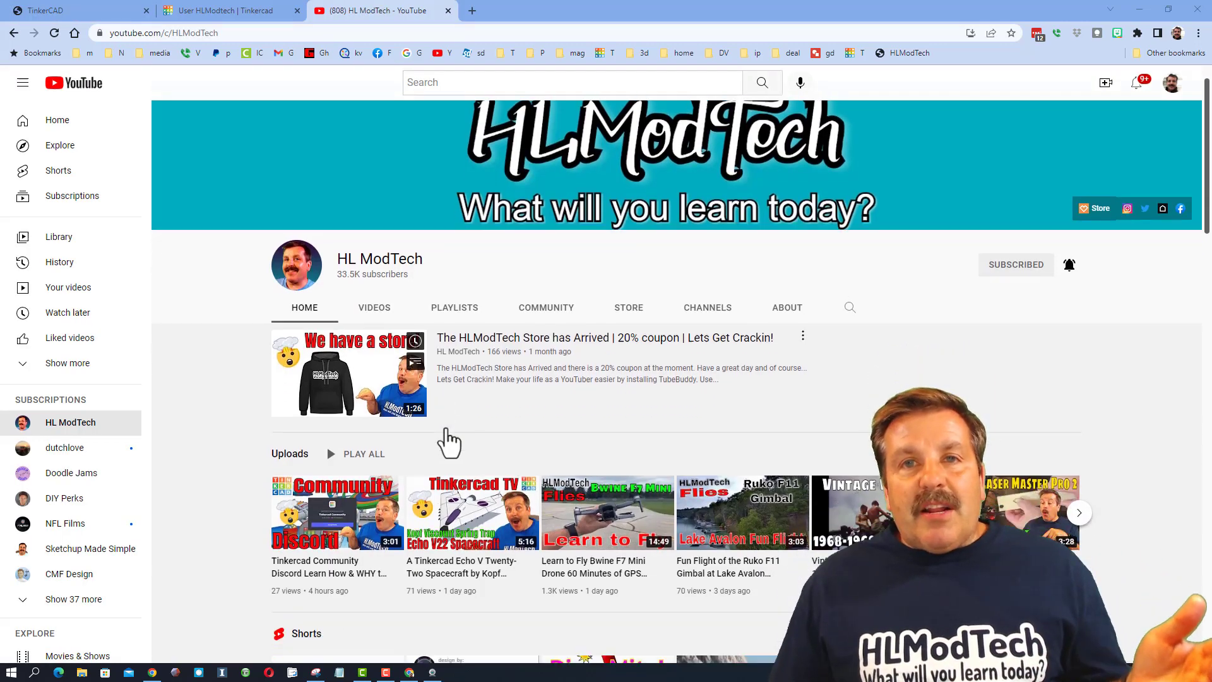
pyautogui.scroll(-3)
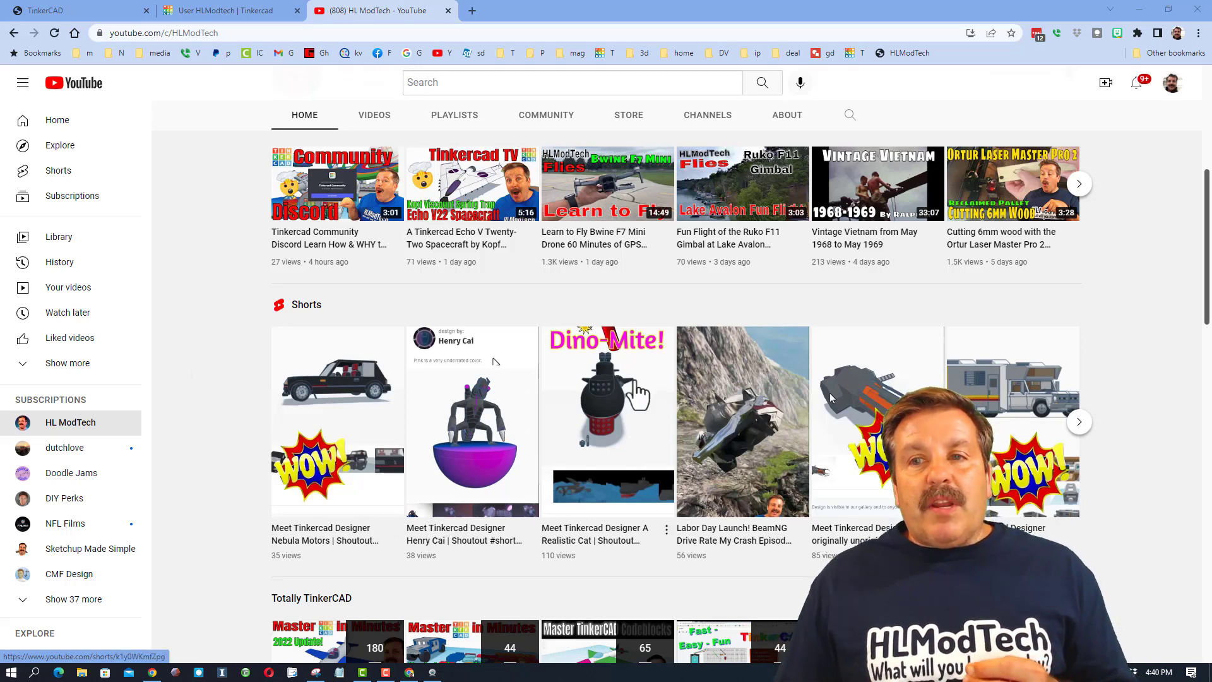
pyautogui.click(607, 421)
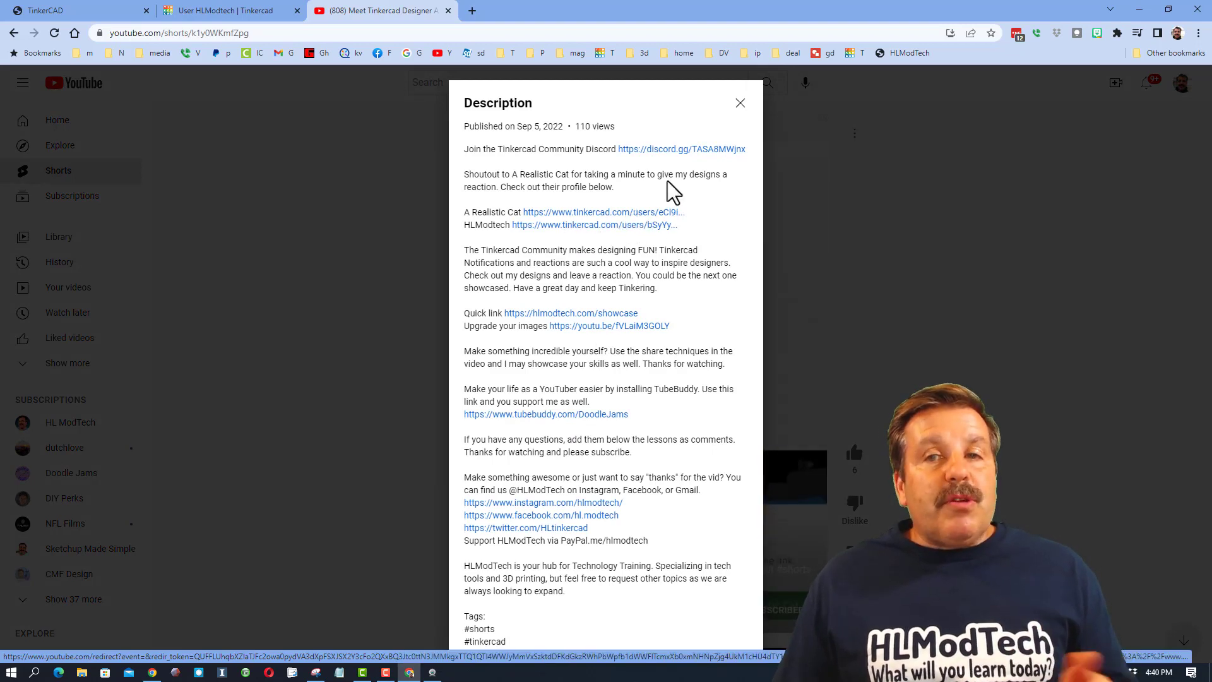
# Close the short's description, return to the channel home, and open the designer showcase directory
pyautogui.click(739, 102)
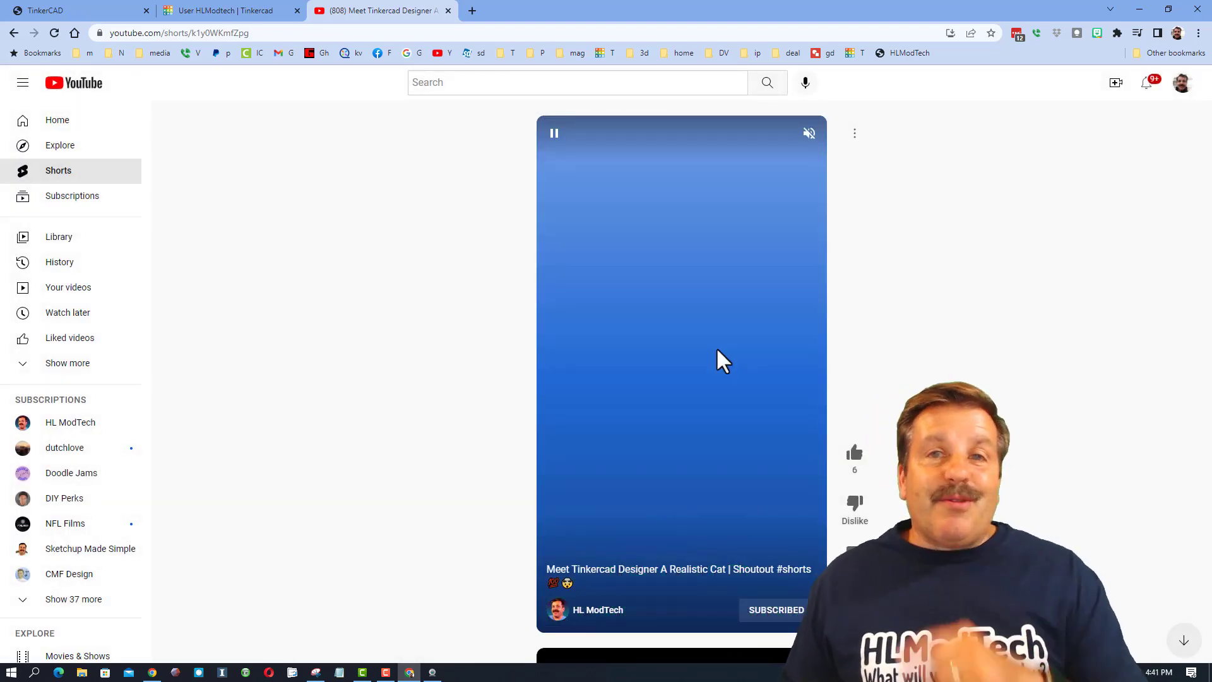
pyautogui.click(597, 609)
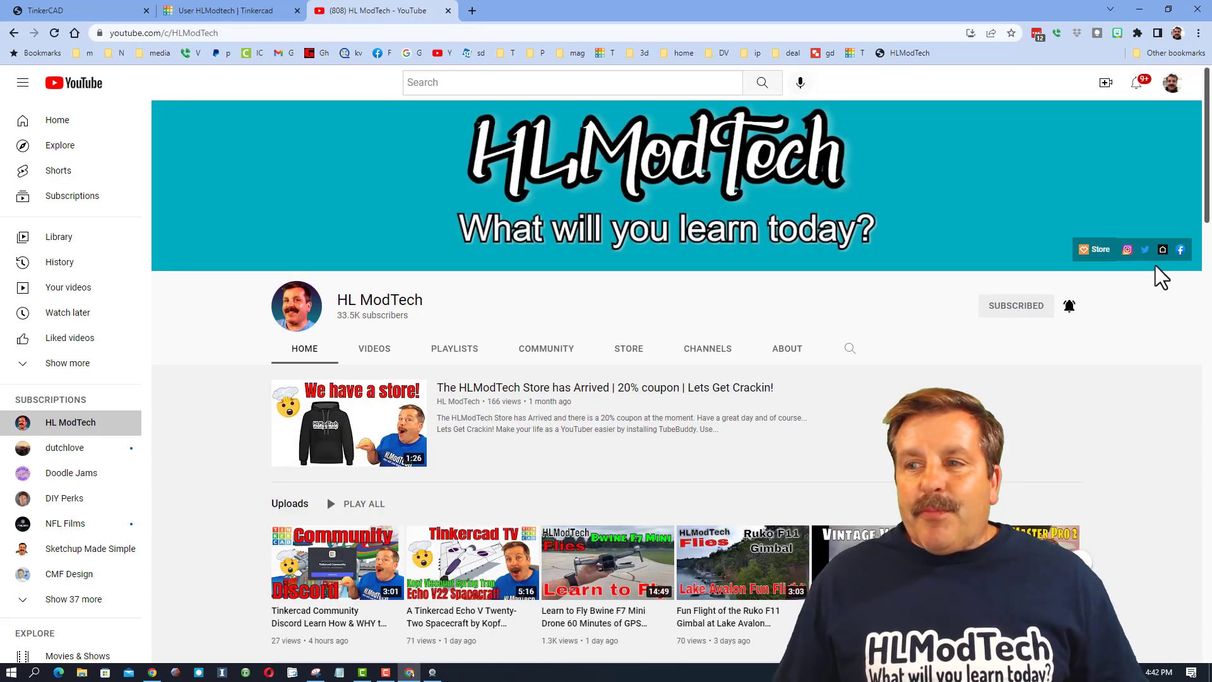
pyautogui.click(473, 11)
pyautogui.write('hlmodtech.com/showcase')
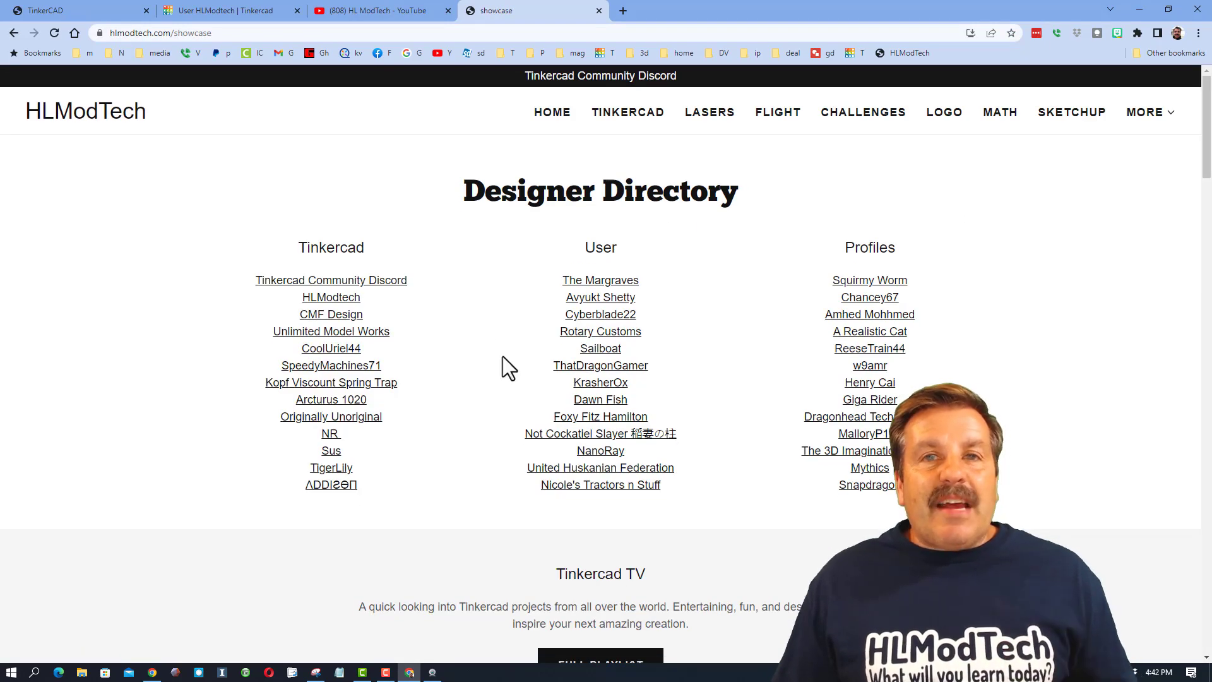
pyautogui.moveTo(331, 297)
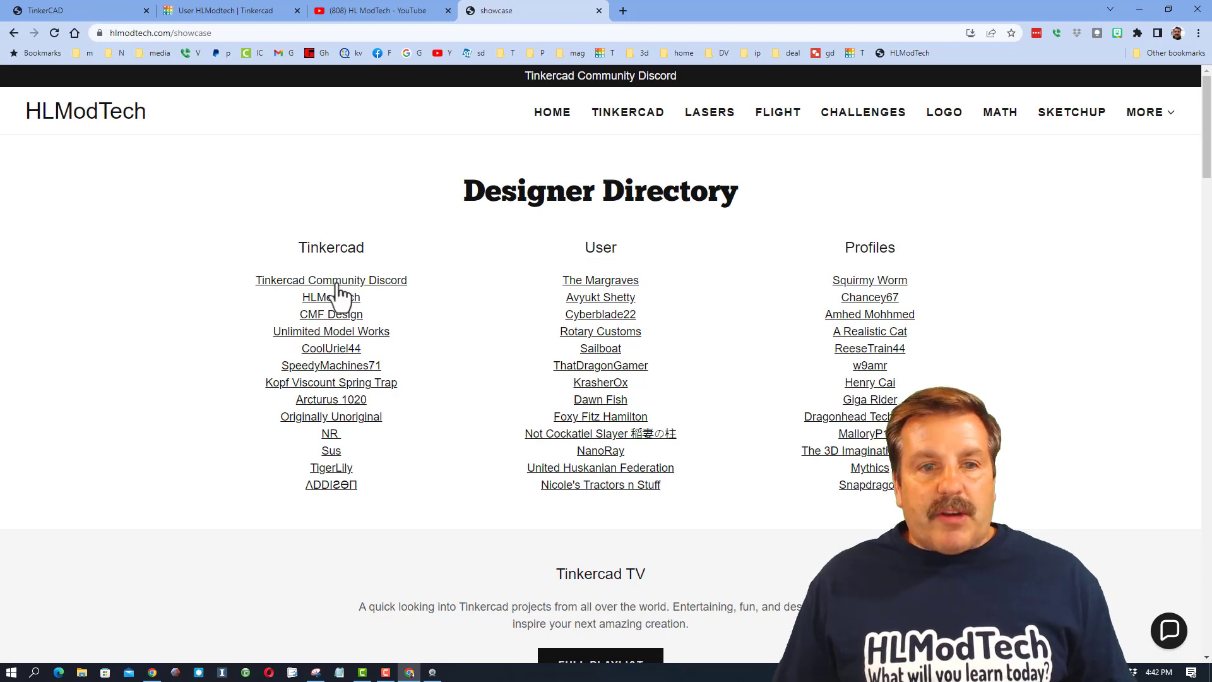
# Open HLModtech's profile sorted by Recent and react to Measuring holes in a Imported STL
pyautogui.click(328, 296)
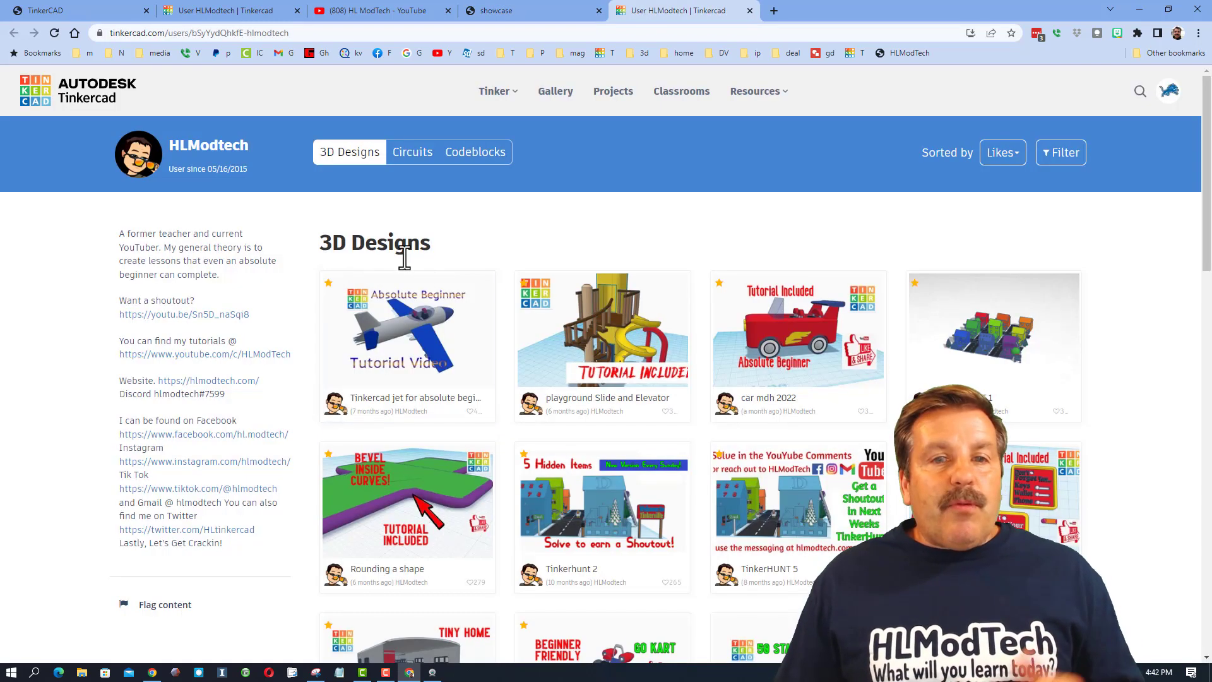
pyautogui.moveTo(968, 342)
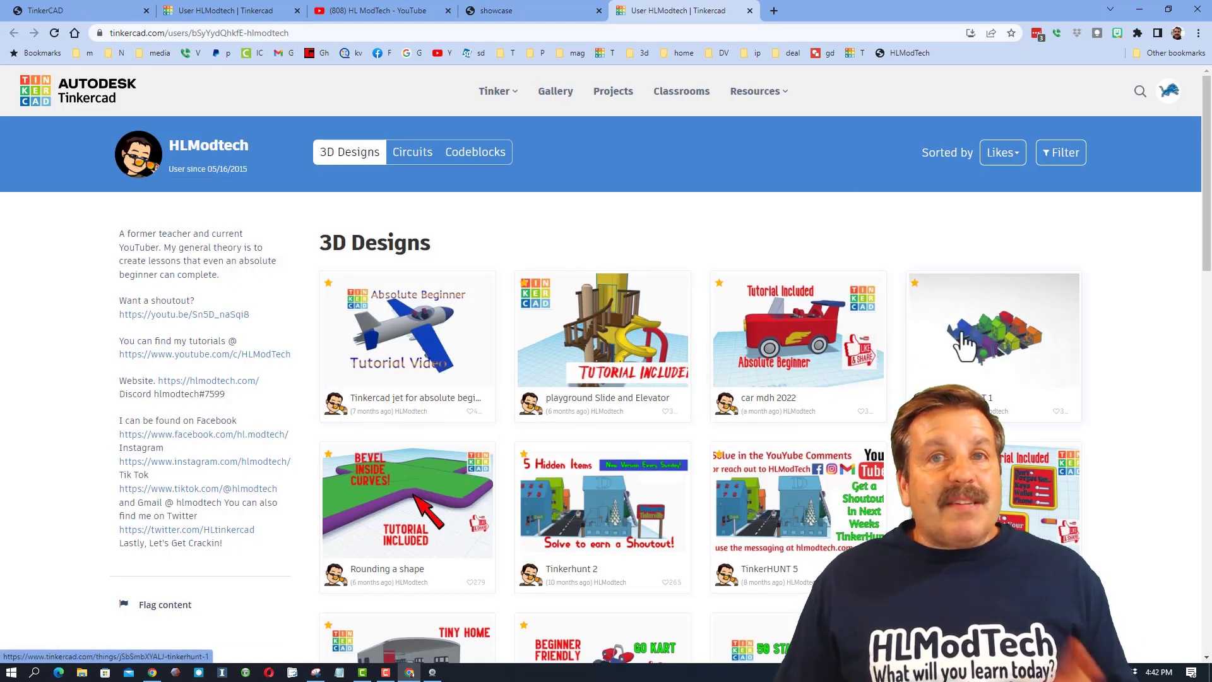
pyautogui.click(1002, 152)
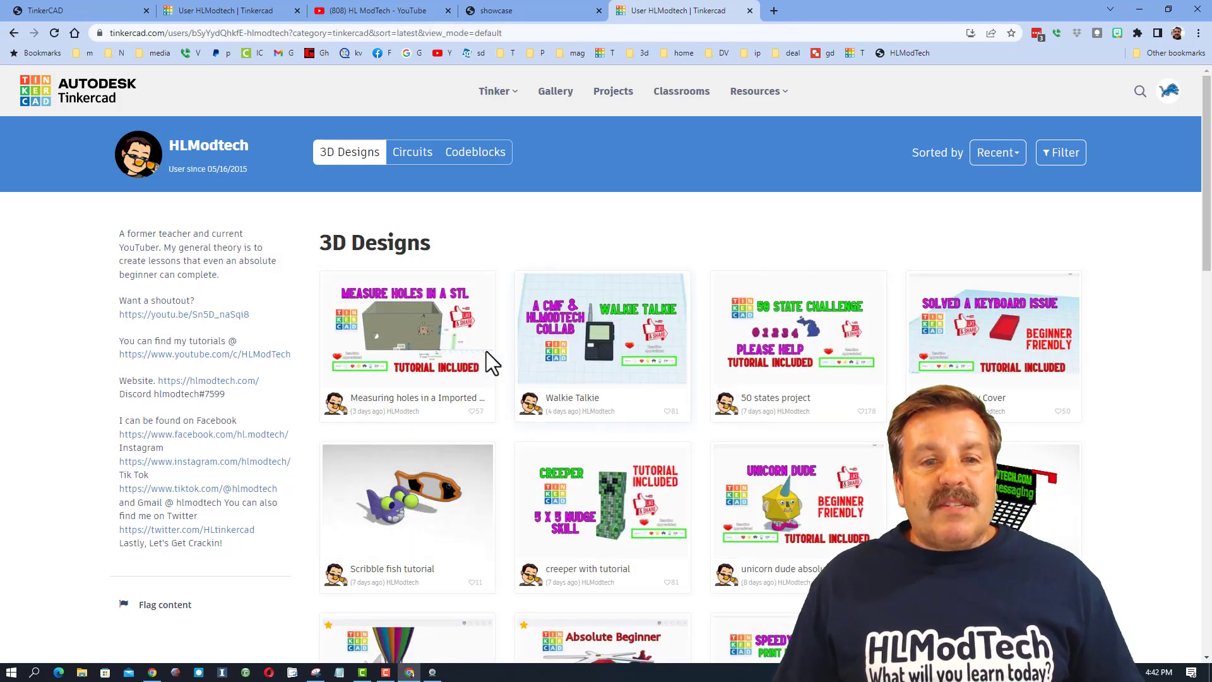
pyautogui.click(407, 329)
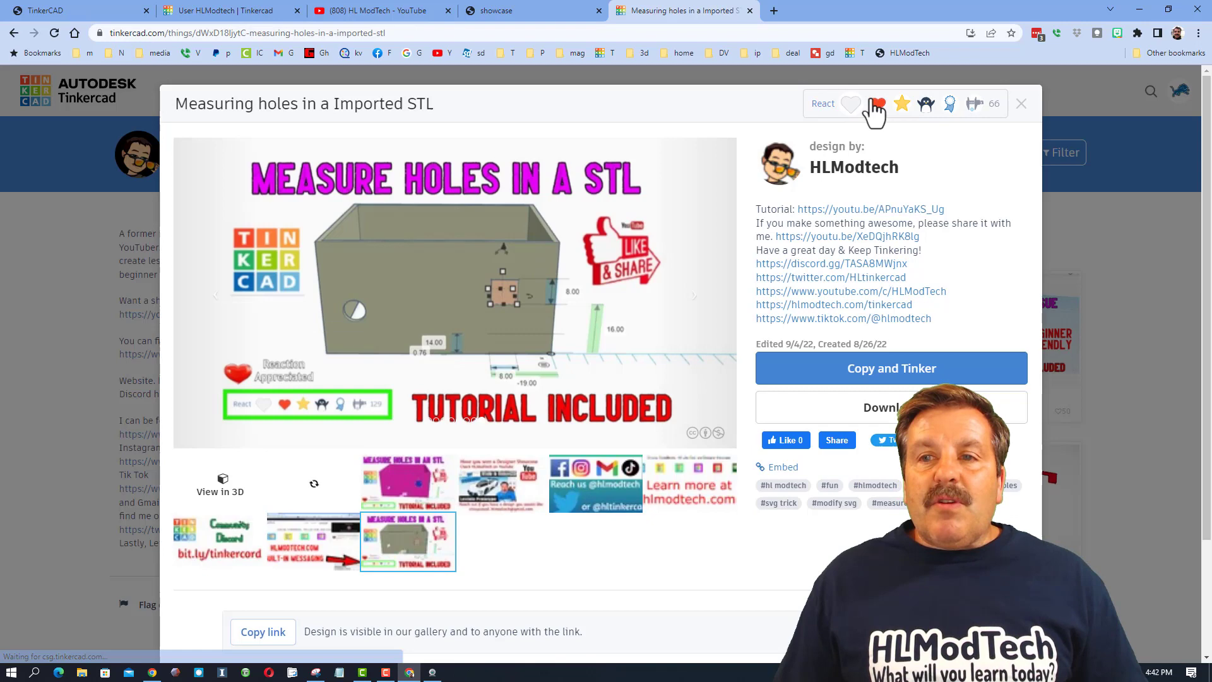
pyautogui.click(876, 103)
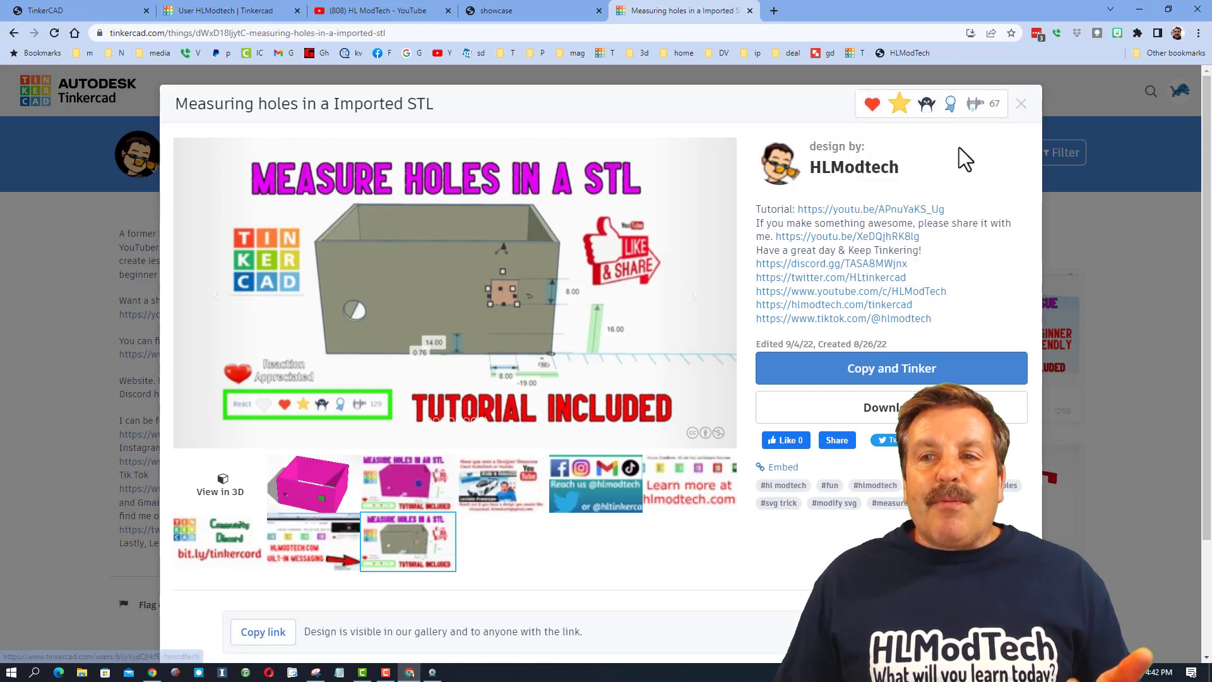
pyautogui.click(1020, 104)
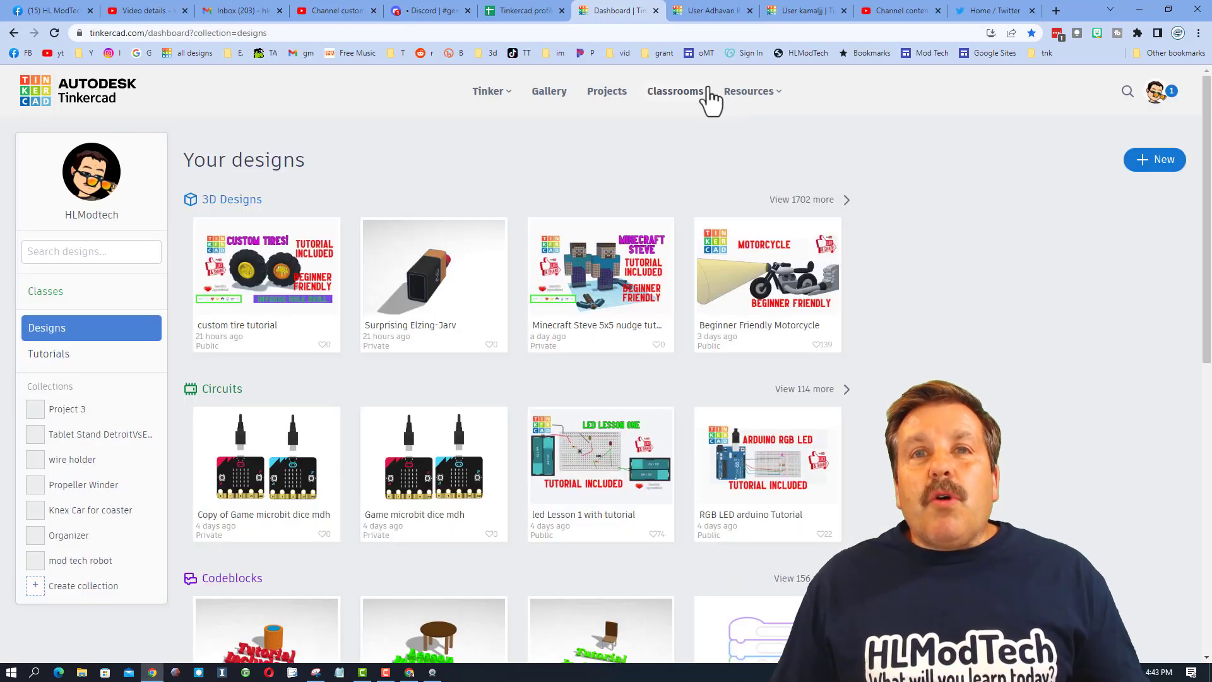
pyautogui.moveTo(48, 135)
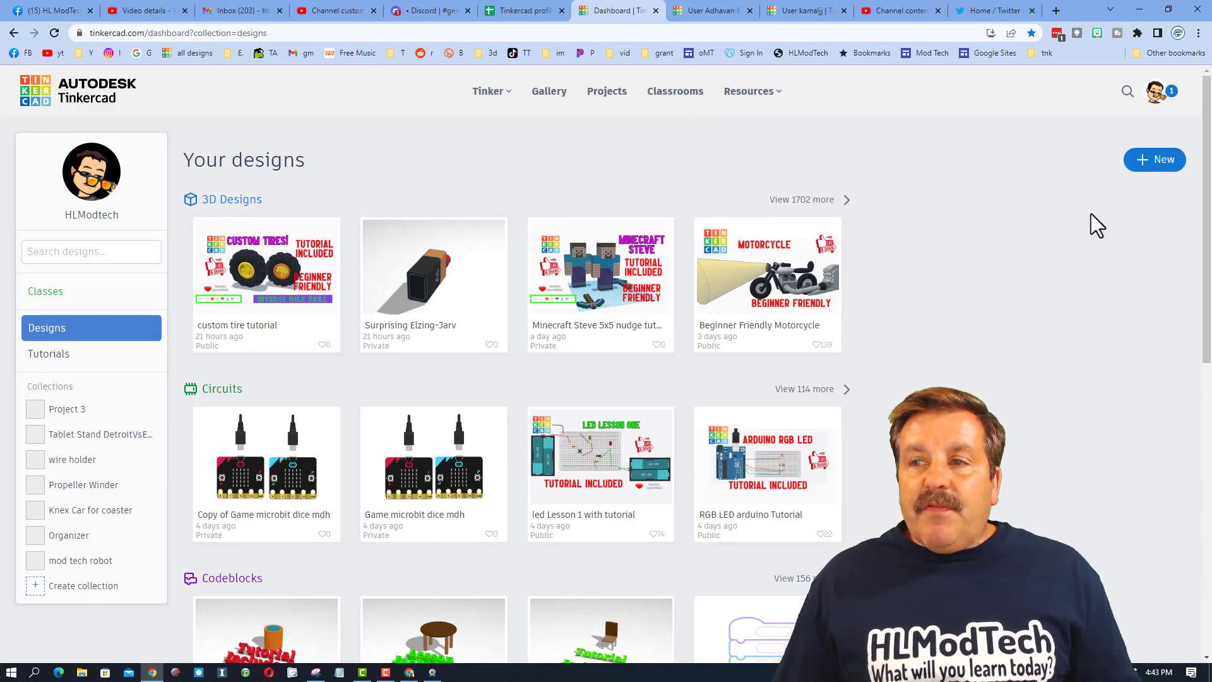
pyautogui.click(1159, 90)
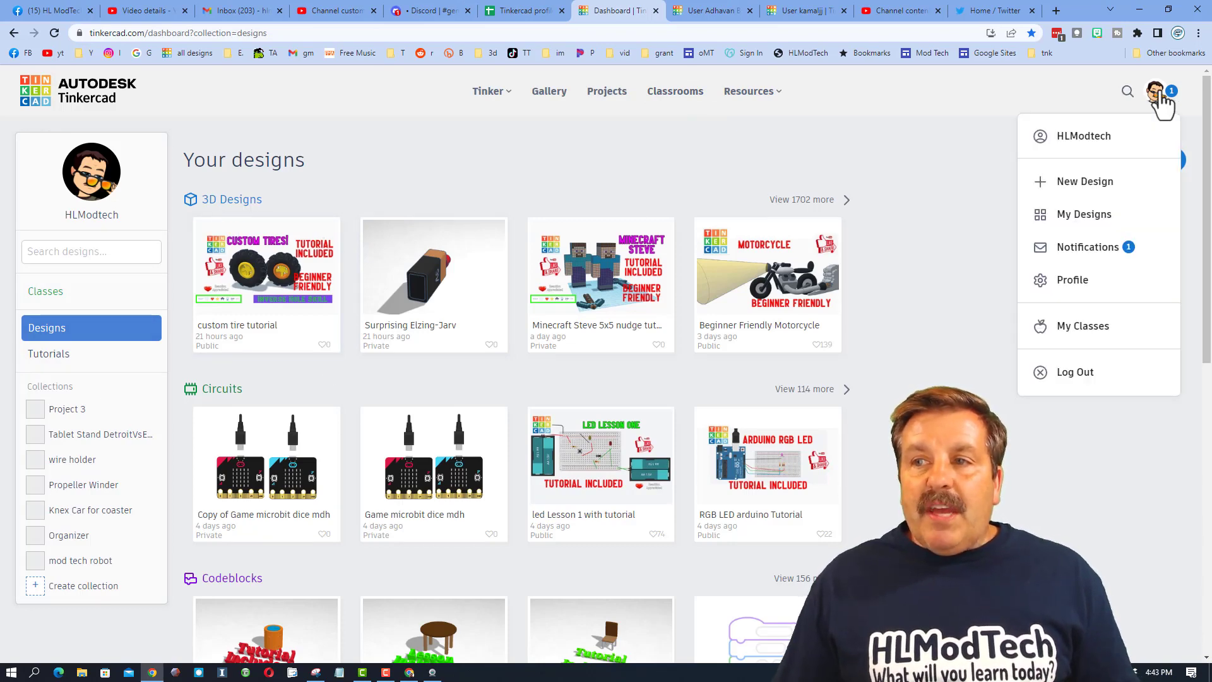
pyautogui.click(1087, 247)
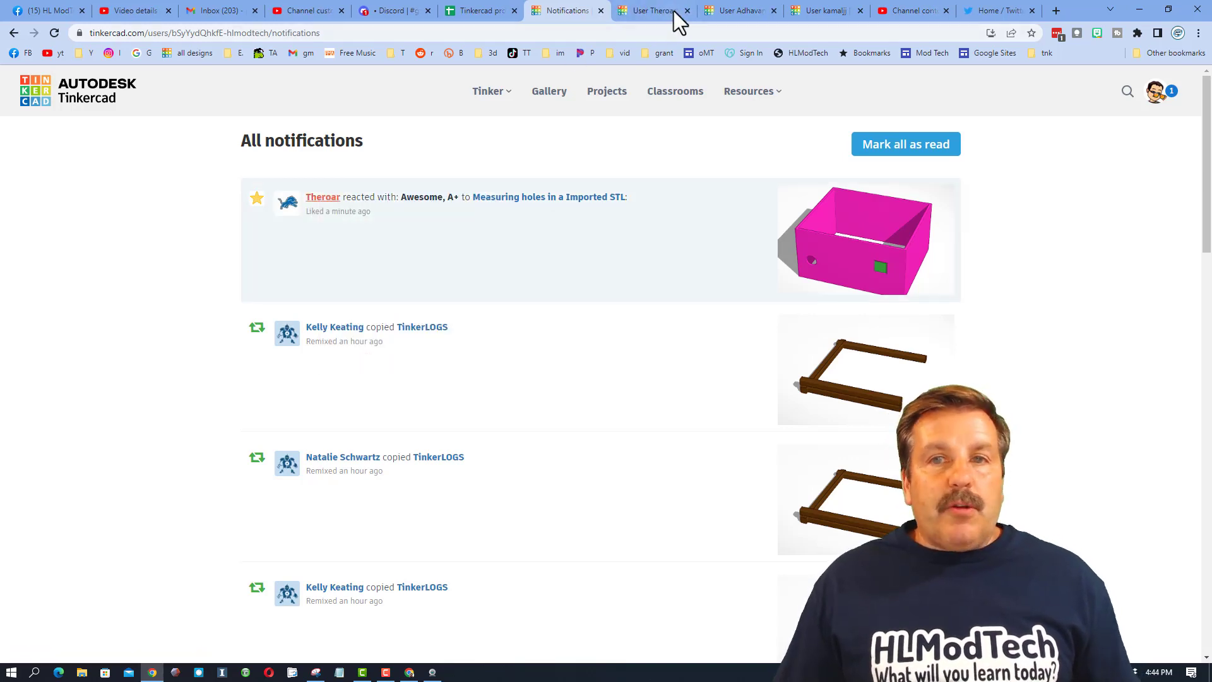
pyautogui.click(652, 10)
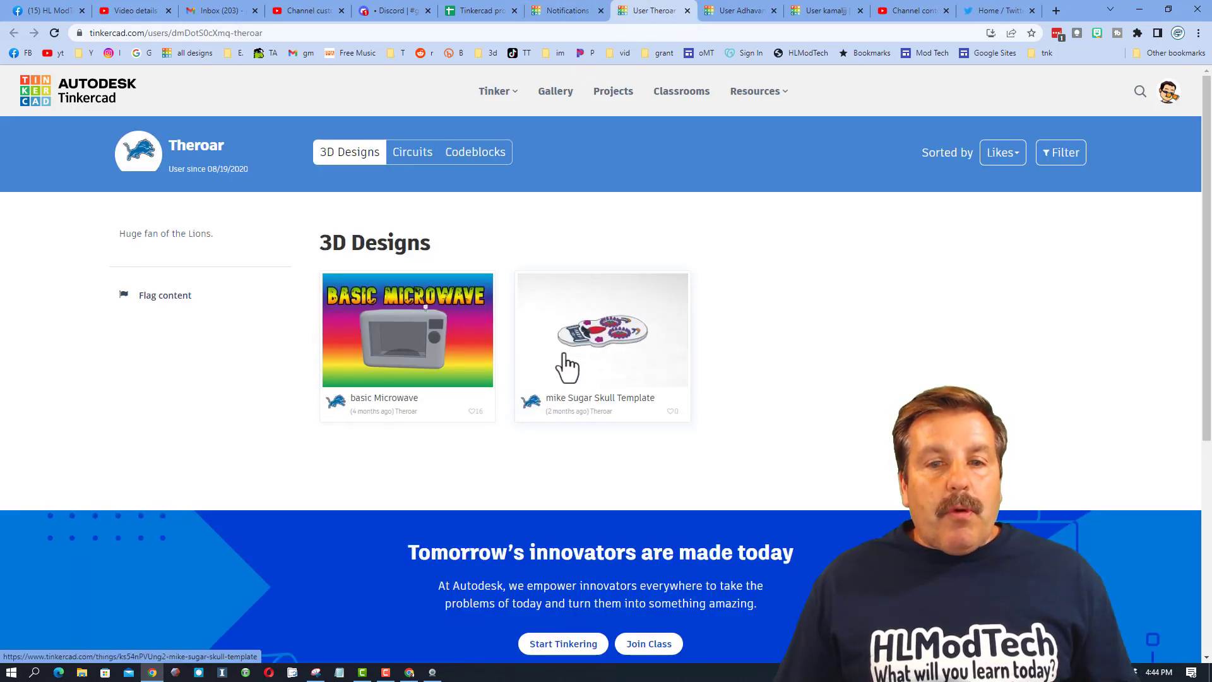
pyautogui.click(602, 330)
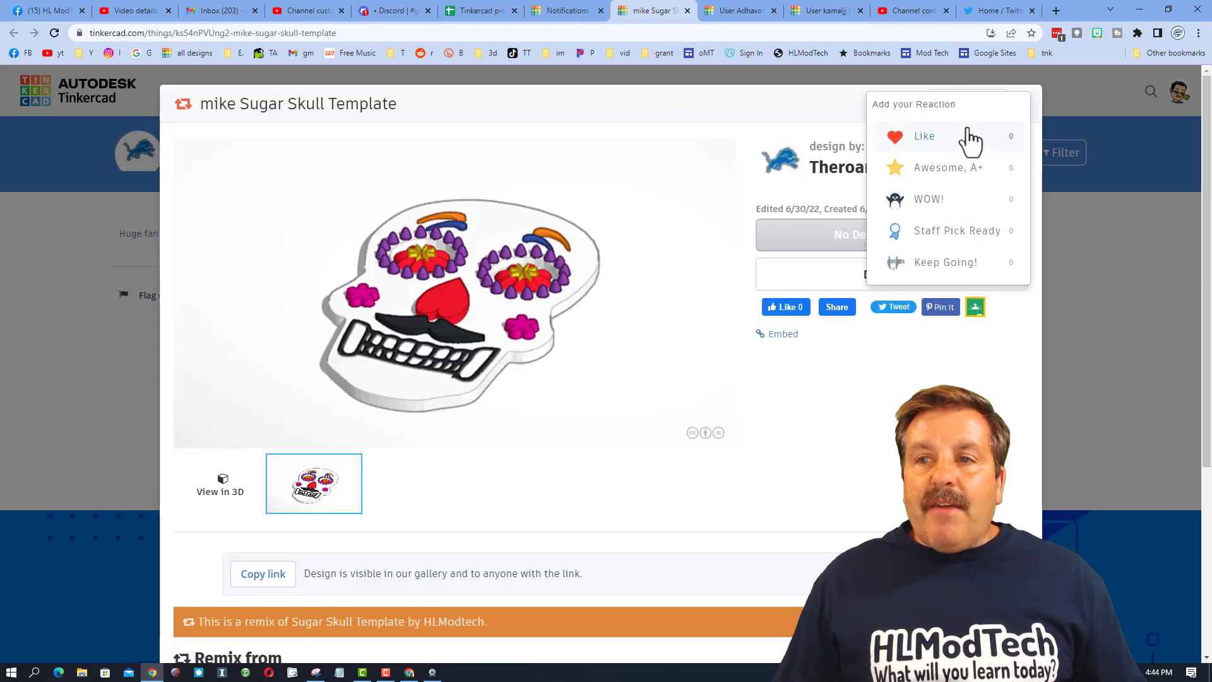
pyautogui.click(839, 166)
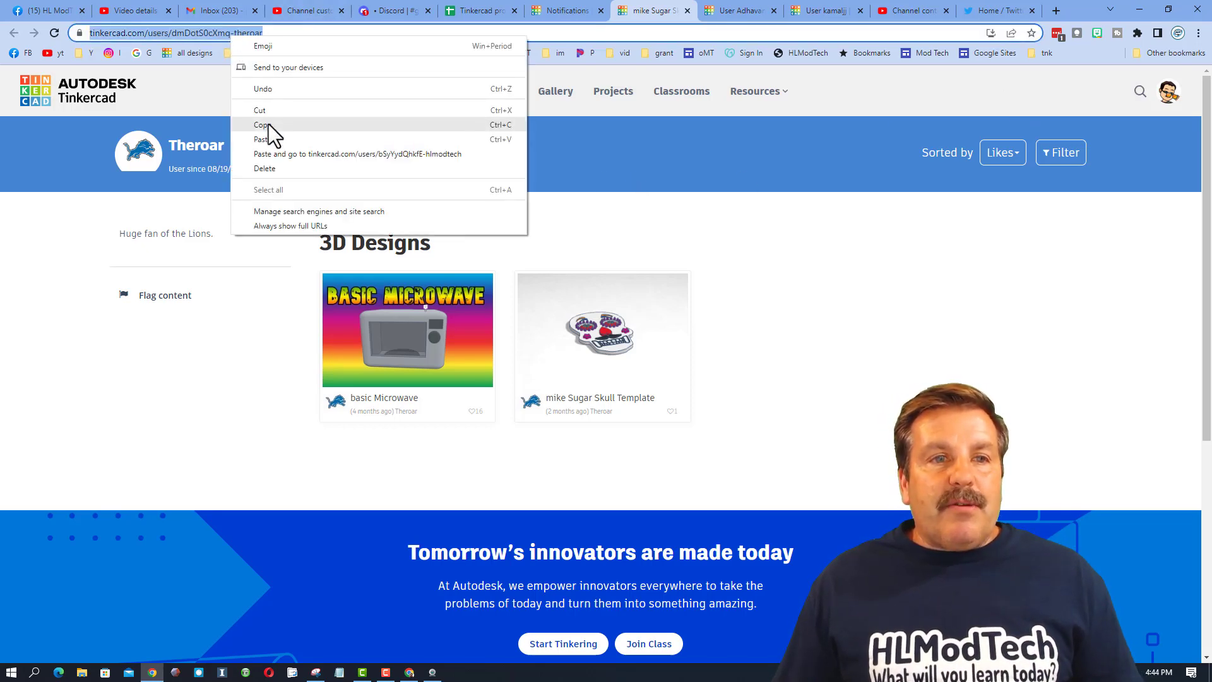
pyautogui.click(472, 10)
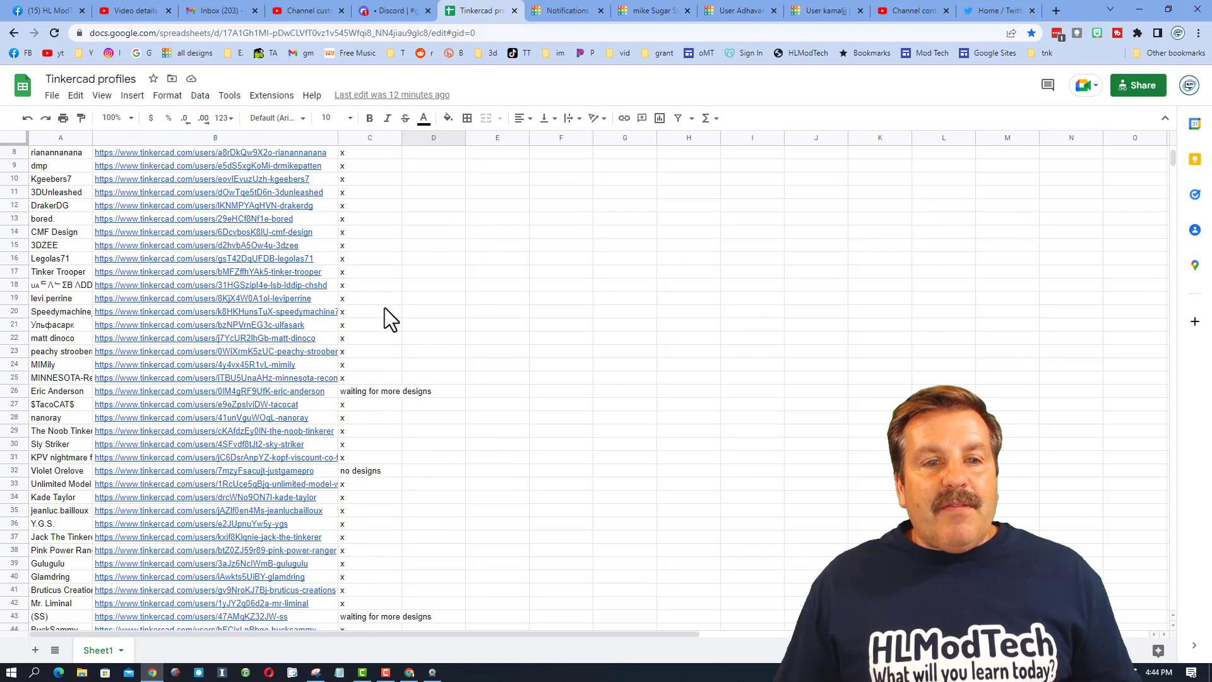
pyautogui.scroll(-3)
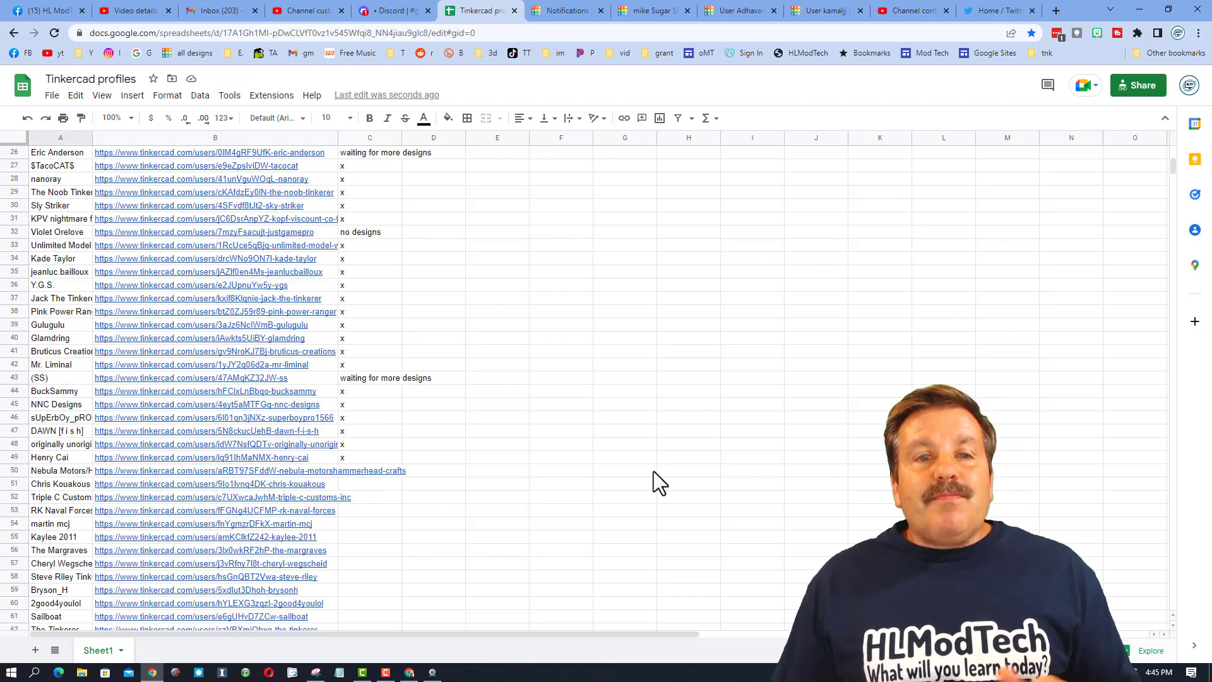
pyautogui.scroll(-3)
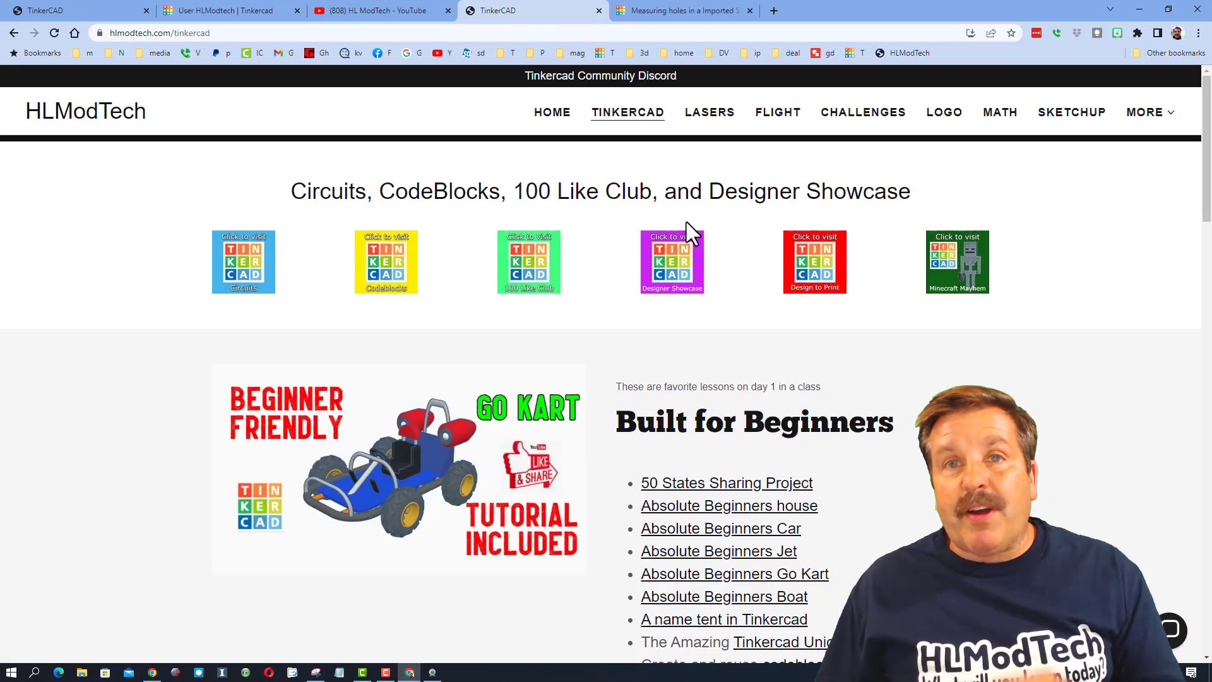
pyautogui.moveTo(749, 344)
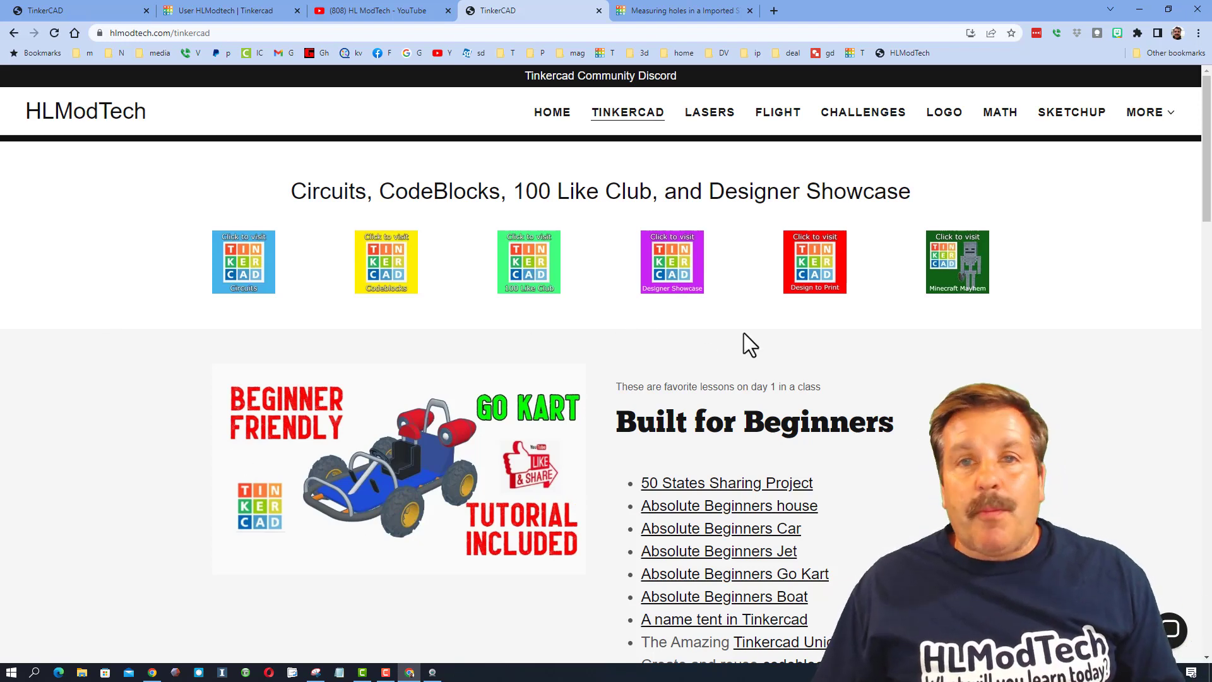
# Scroll to Just for Fun! and open the Reaction Satisfaction Shorts Profile List
pyautogui.scroll(-3)
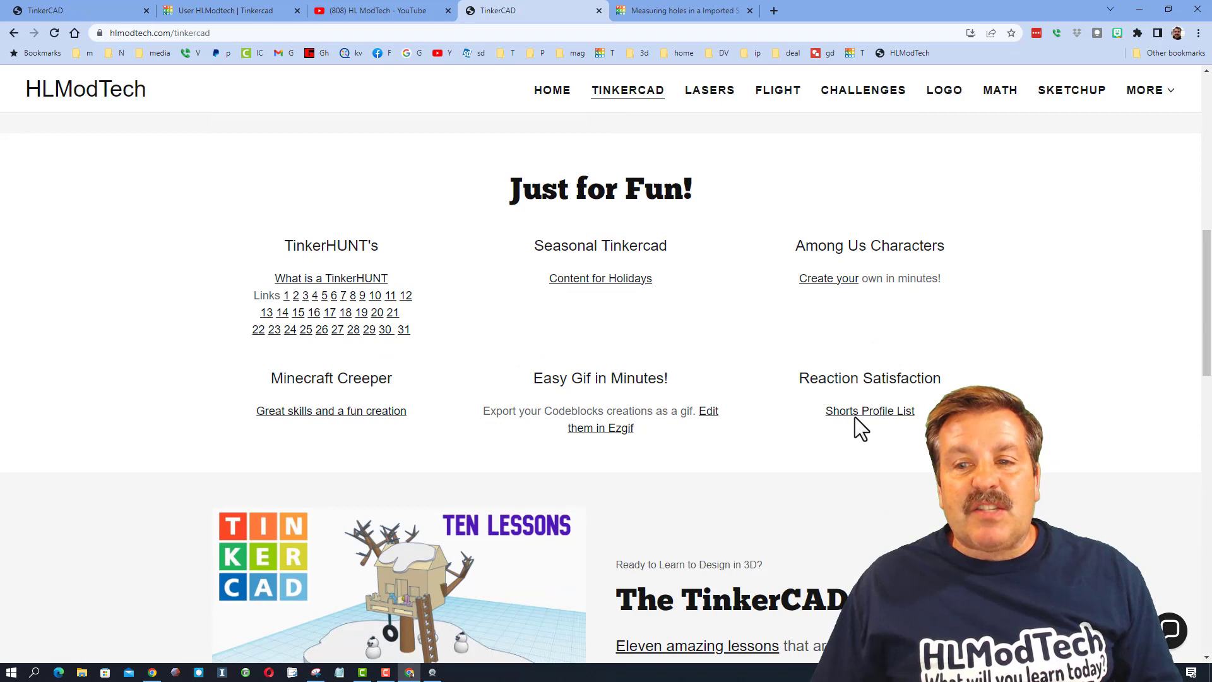
pyautogui.click(869, 411)
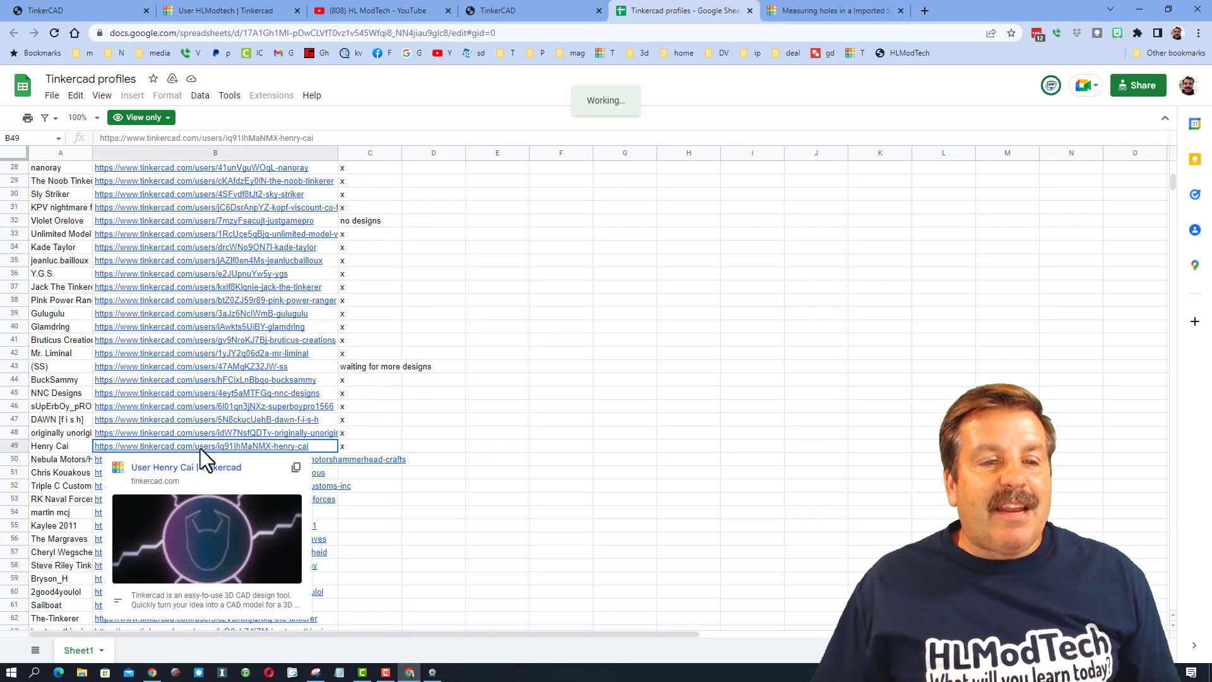
pyautogui.click(214, 447)
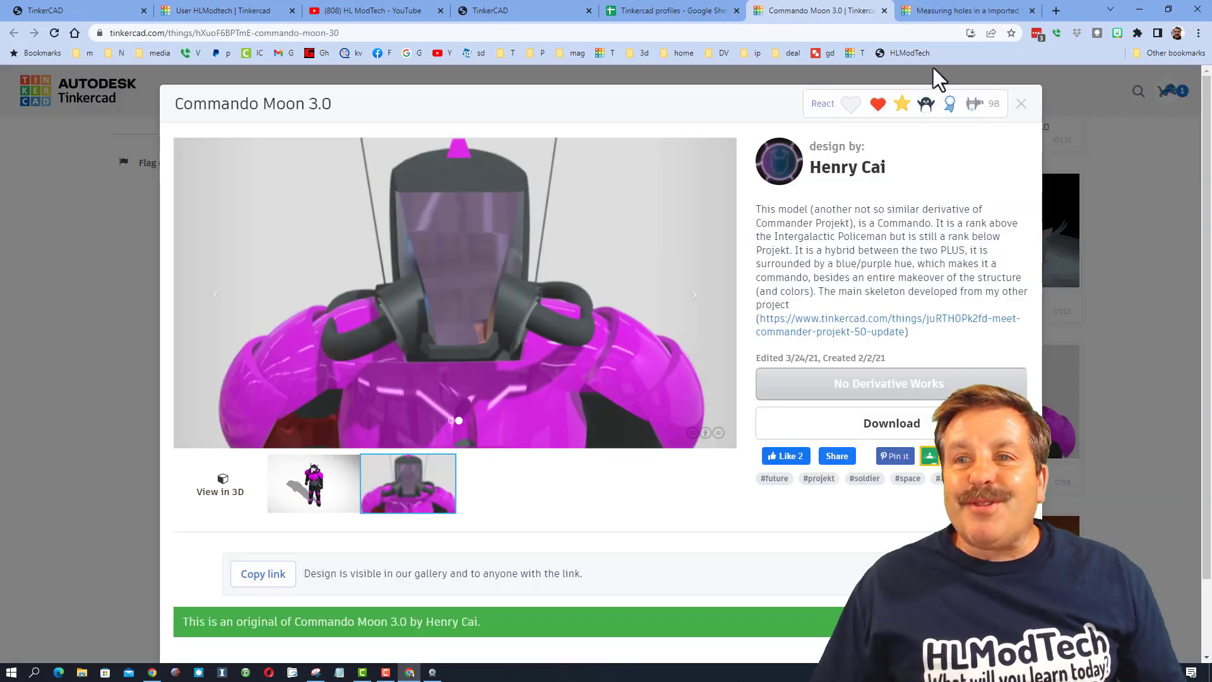
pyautogui.click(878, 104)
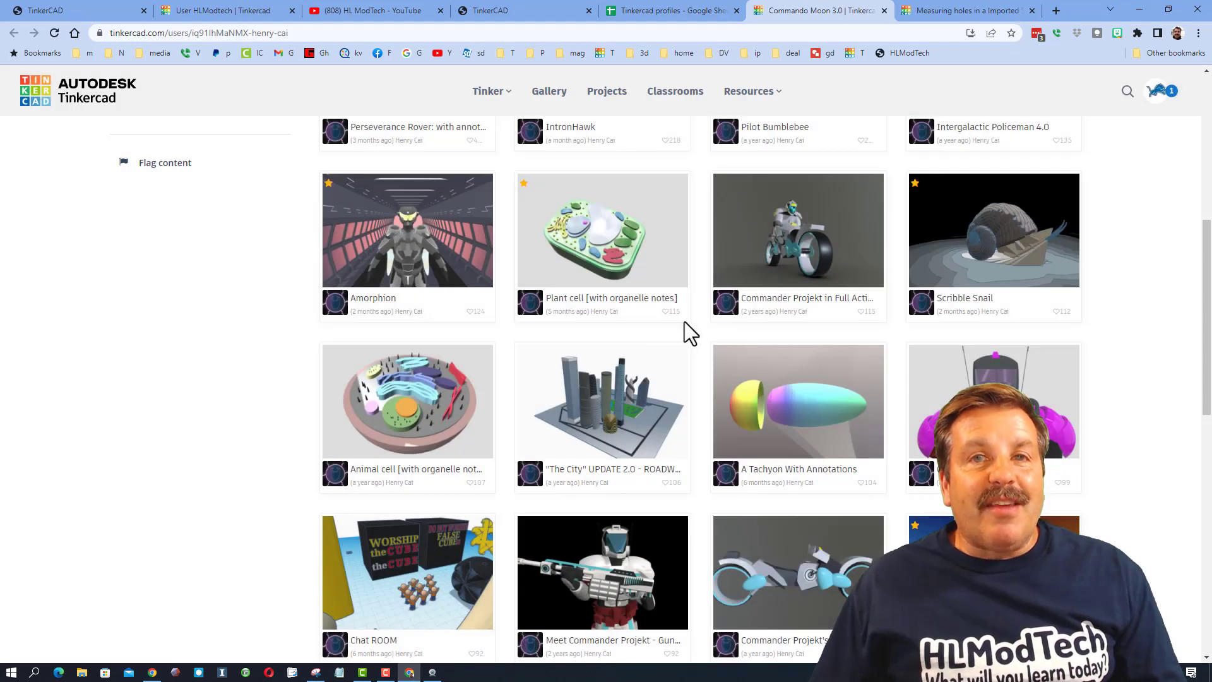
pyautogui.click(671, 10)
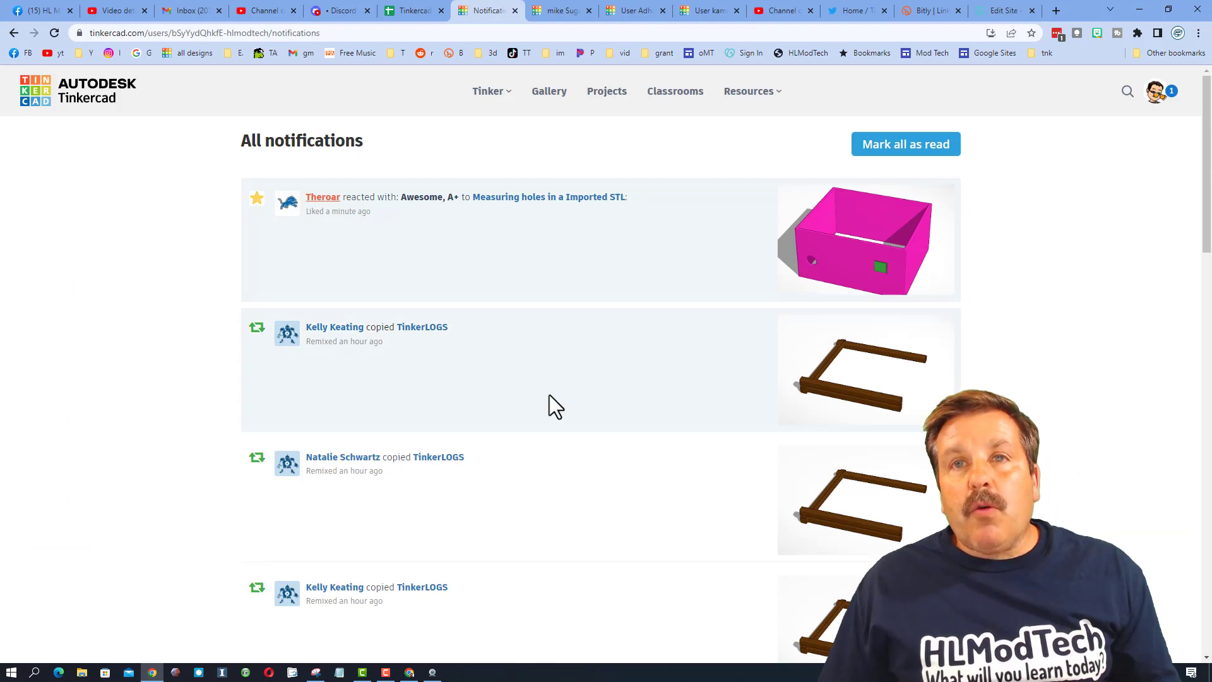
pyautogui.moveTo(423, 326)
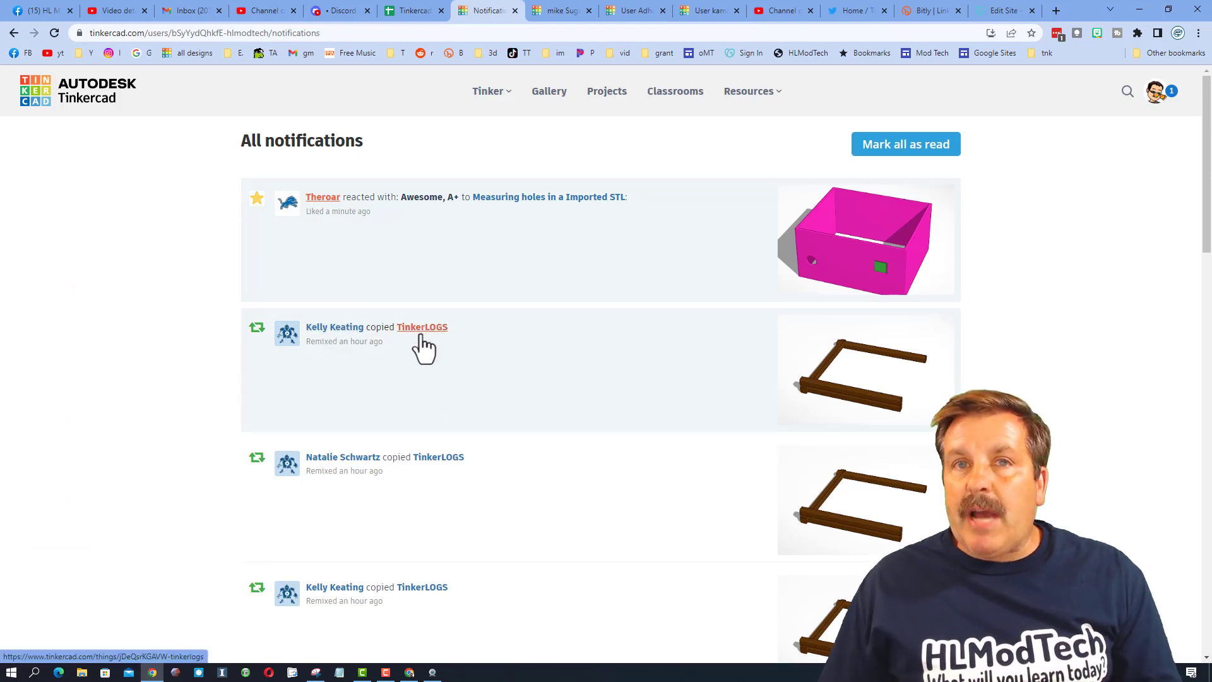
pyautogui.moveTo(335, 326)
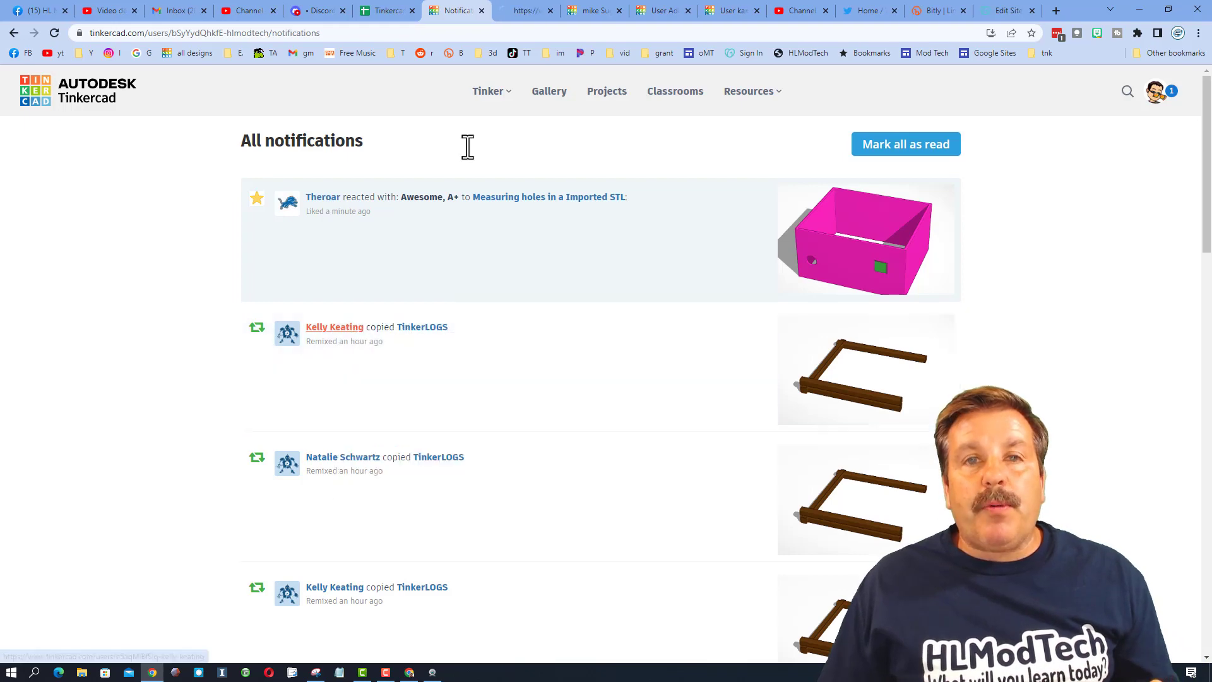
pyautogui.click(335, 327)
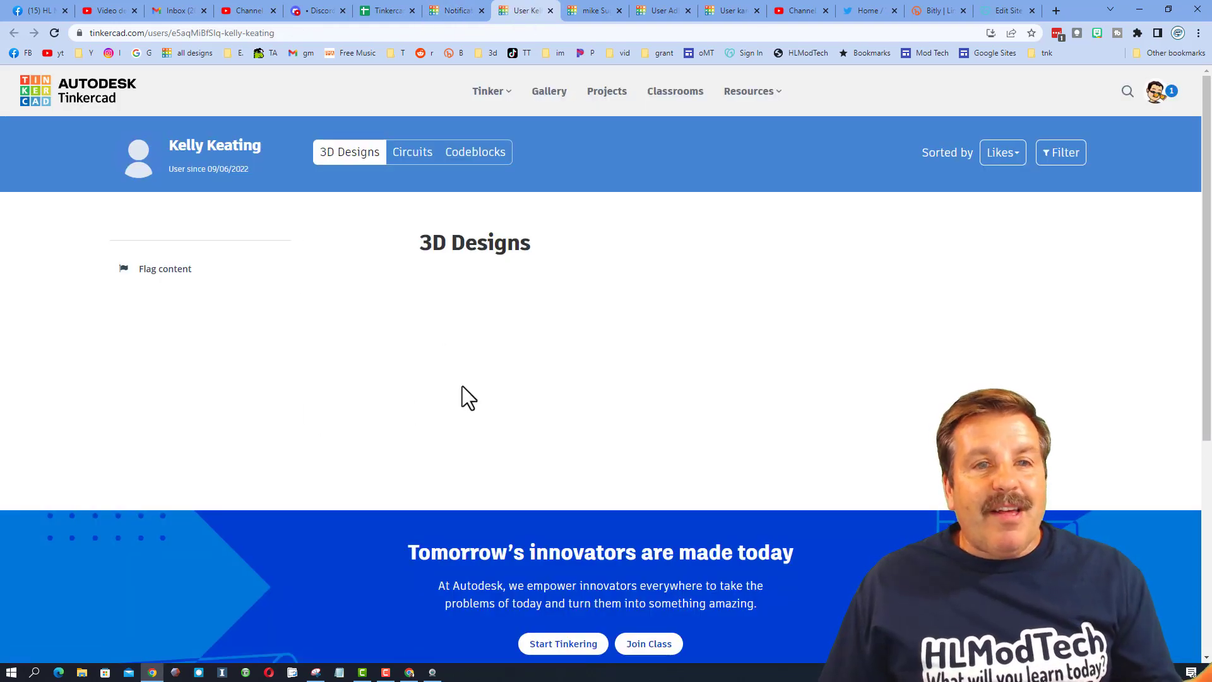
pyautogui.click(412, 152)
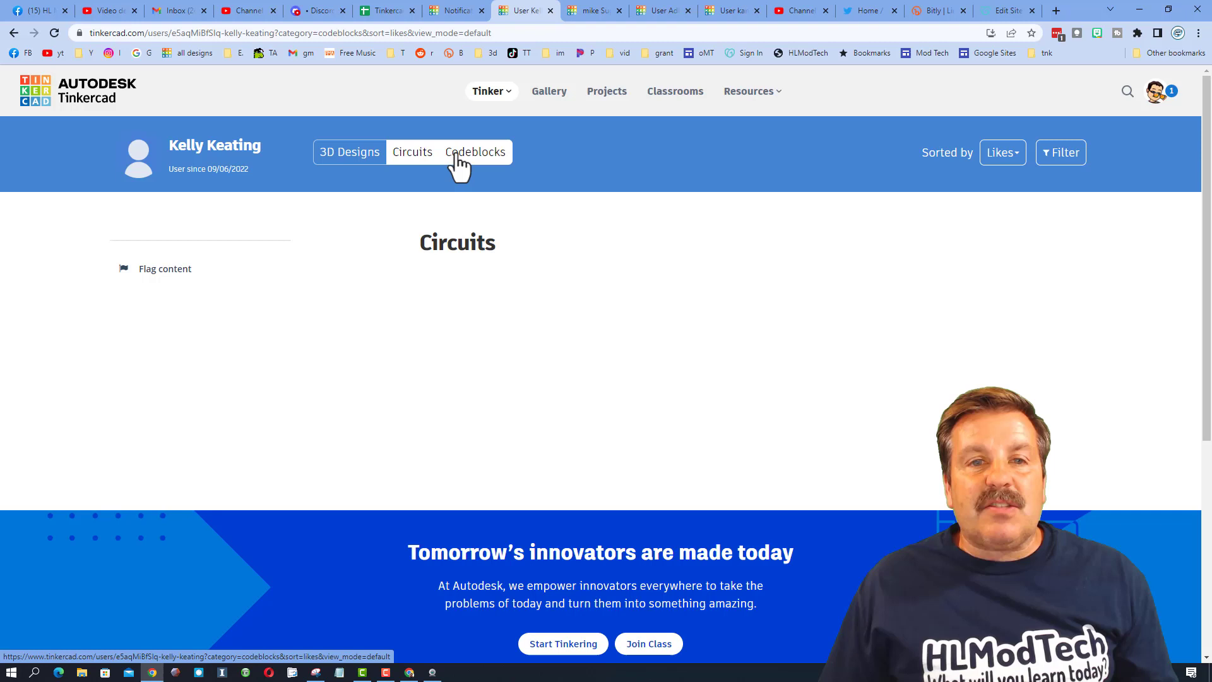
pyautogui.click(474, 151)
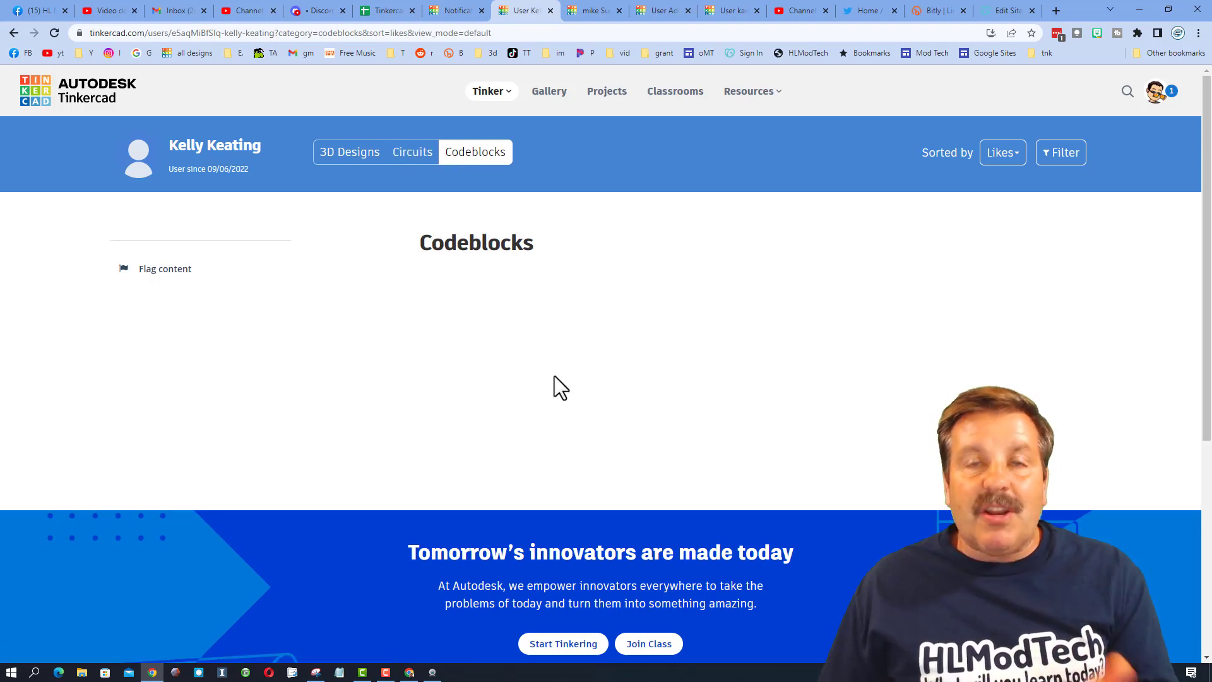
pyautogui.moveTo(550, 378)
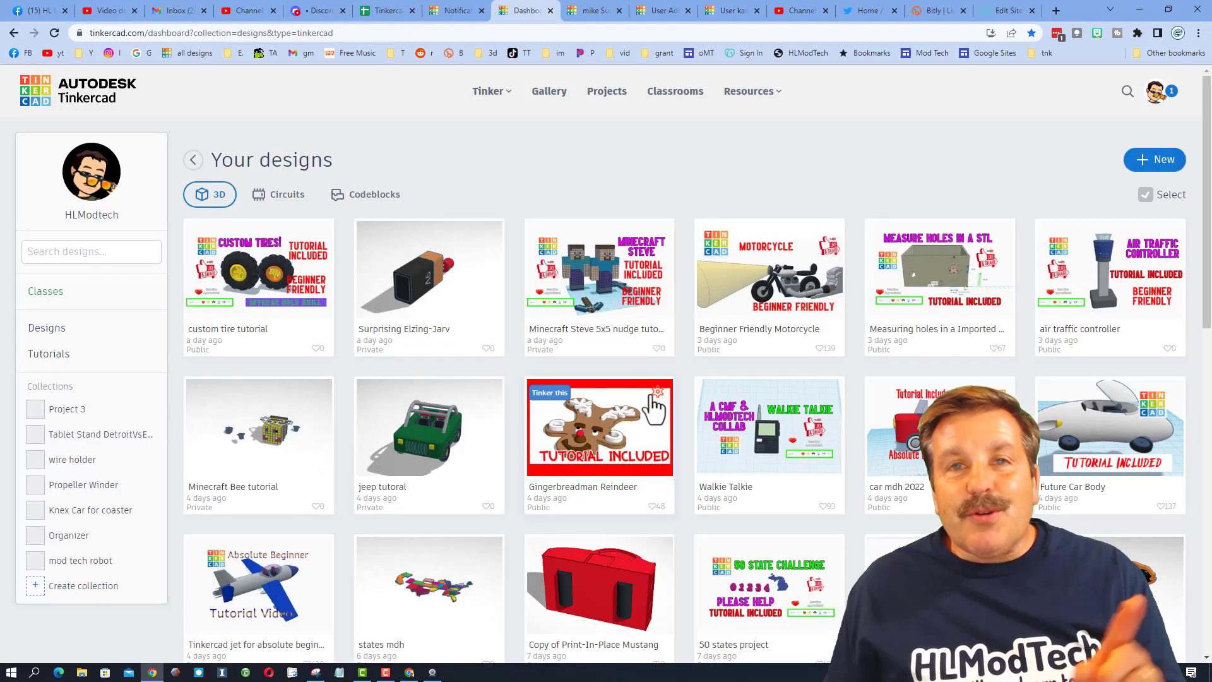
pyautogui.moveTo(572, 337)
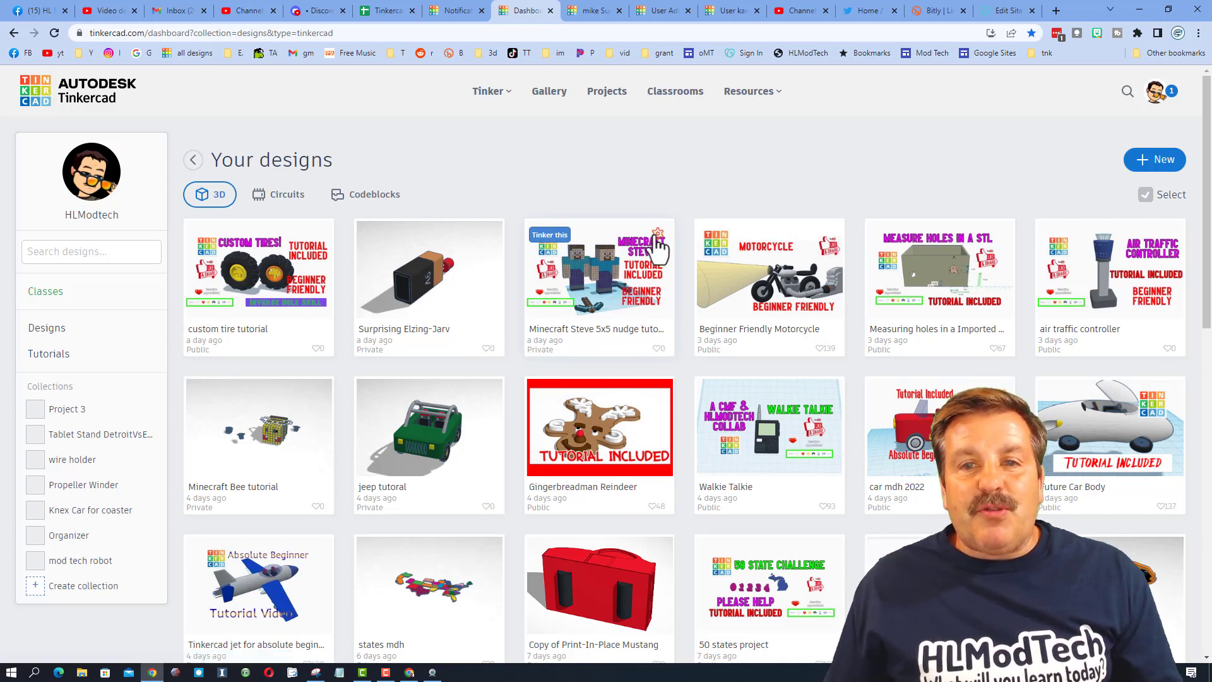
# In the Minecraft Steve design's Properties, set Privacy to Public, License to Attribution-NoDerivs 3.0, and save
pyautogui.click(658, 244)
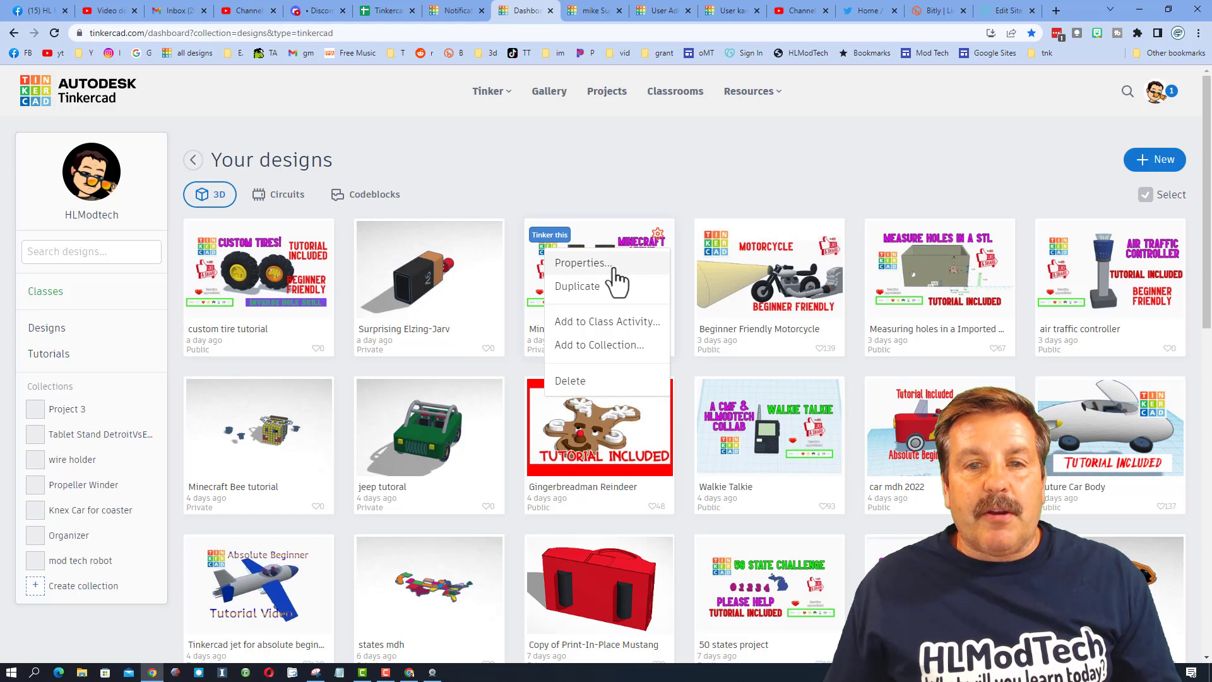
pyautogui.click(582, 263)
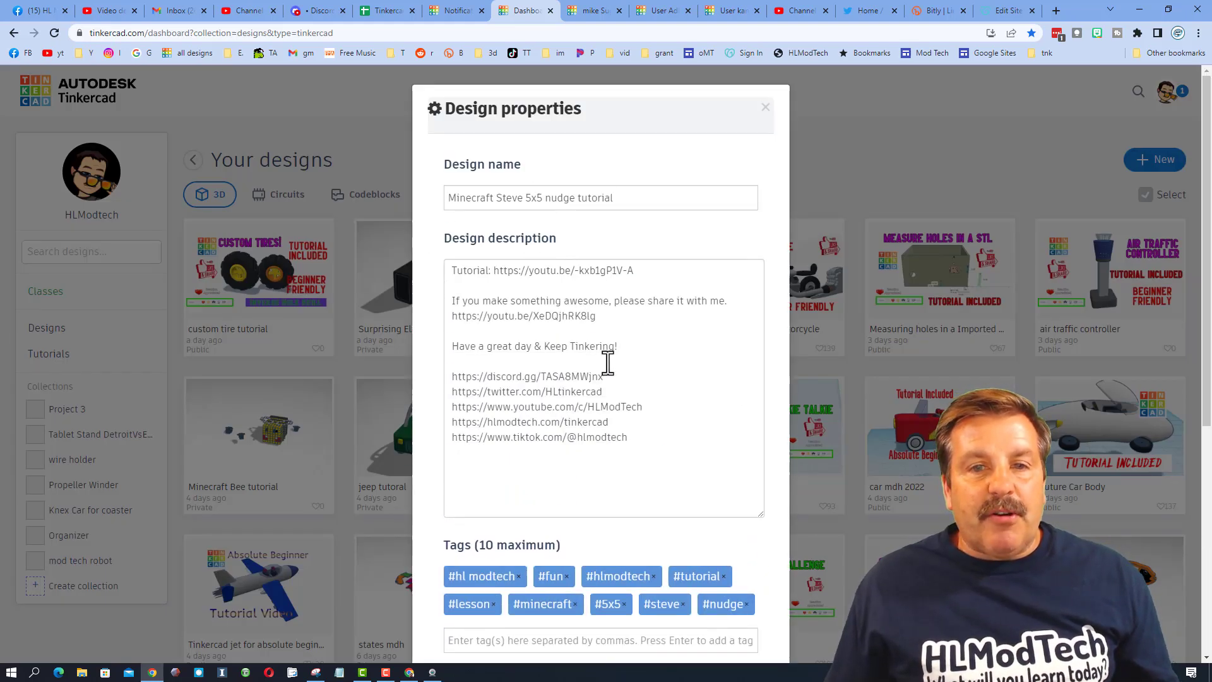
pyautogui.scroll(-3)
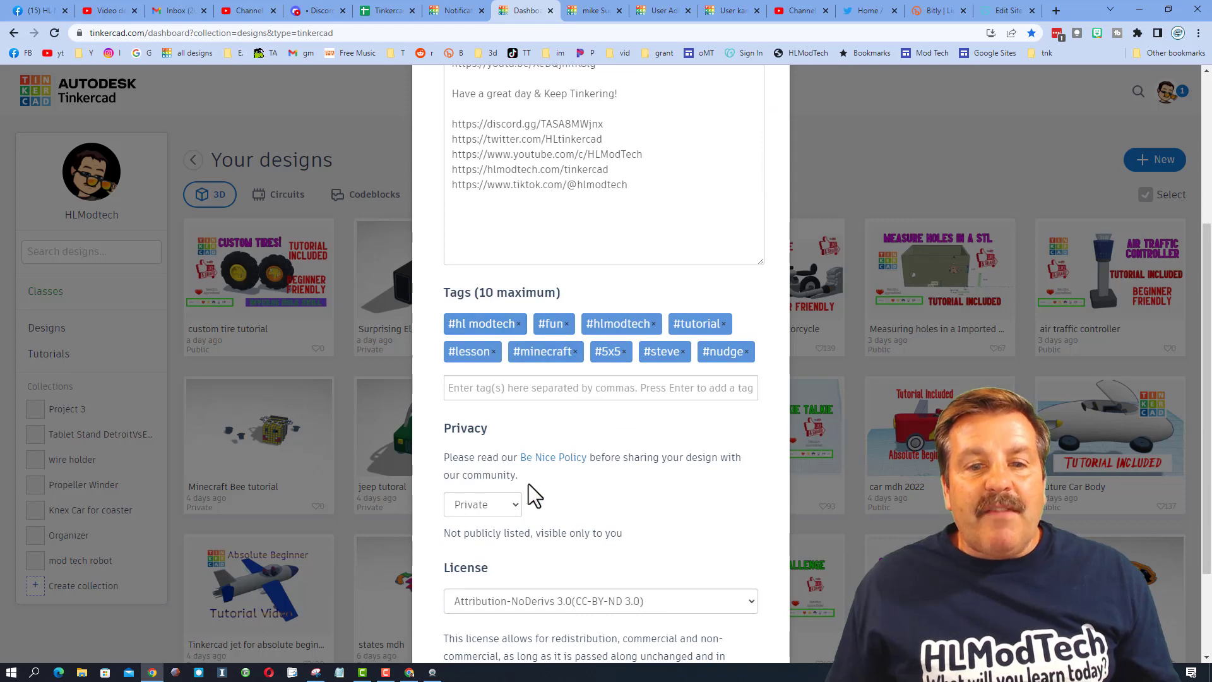
pyautogui.click(483, 504)
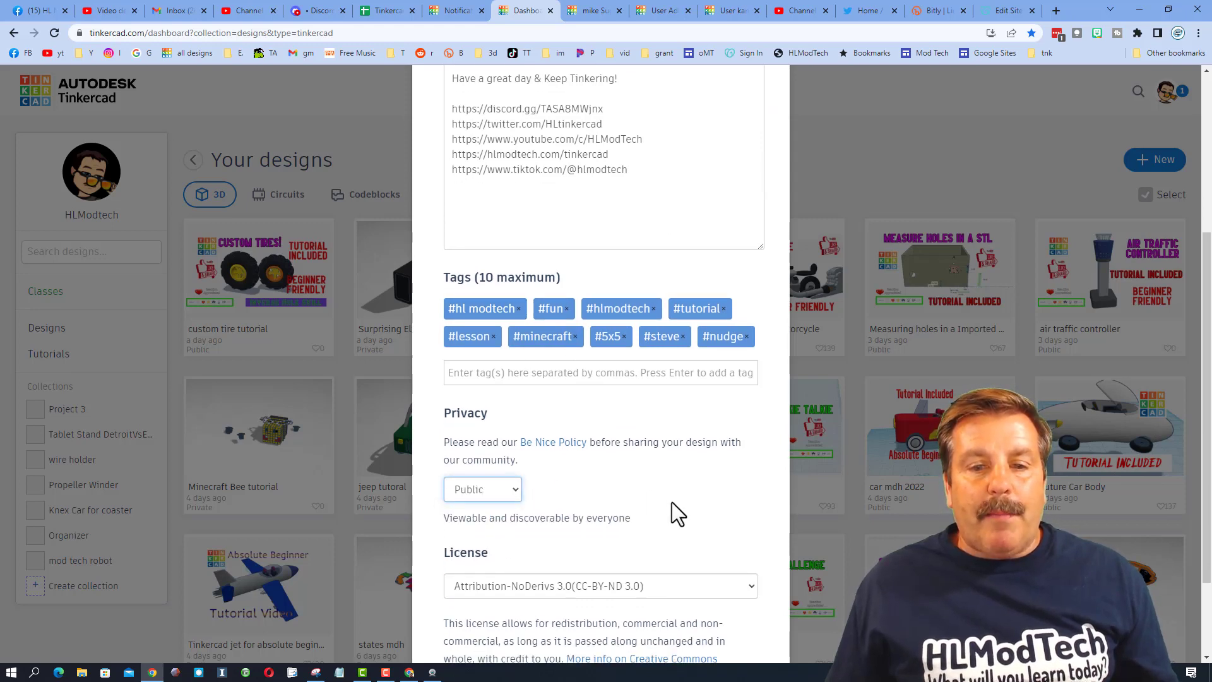
pyautogui.scroll(-3)
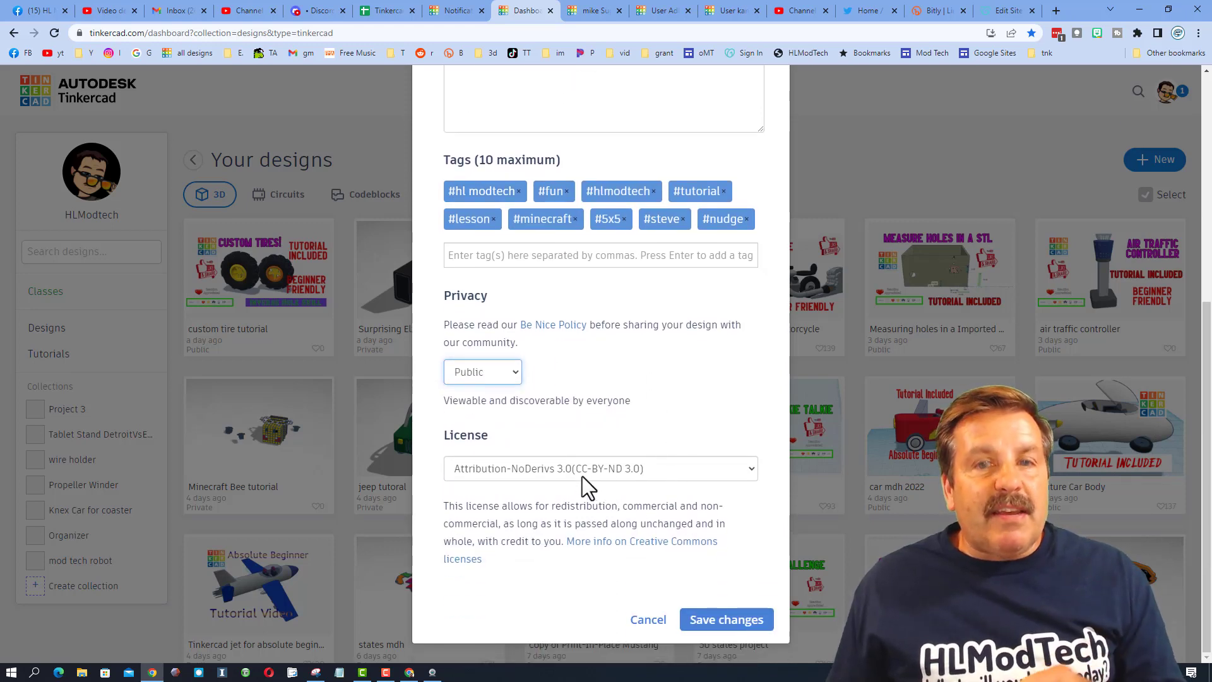
pyautogui.click(599, 467)
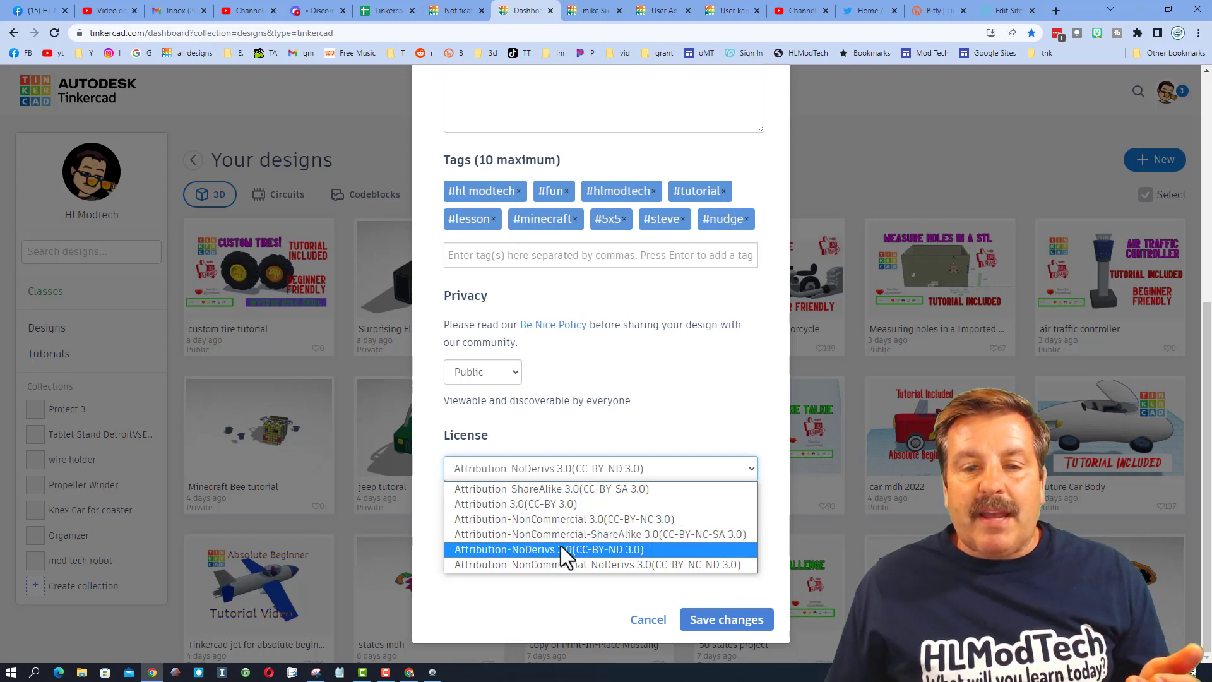
pyautogui.click(551, 549)
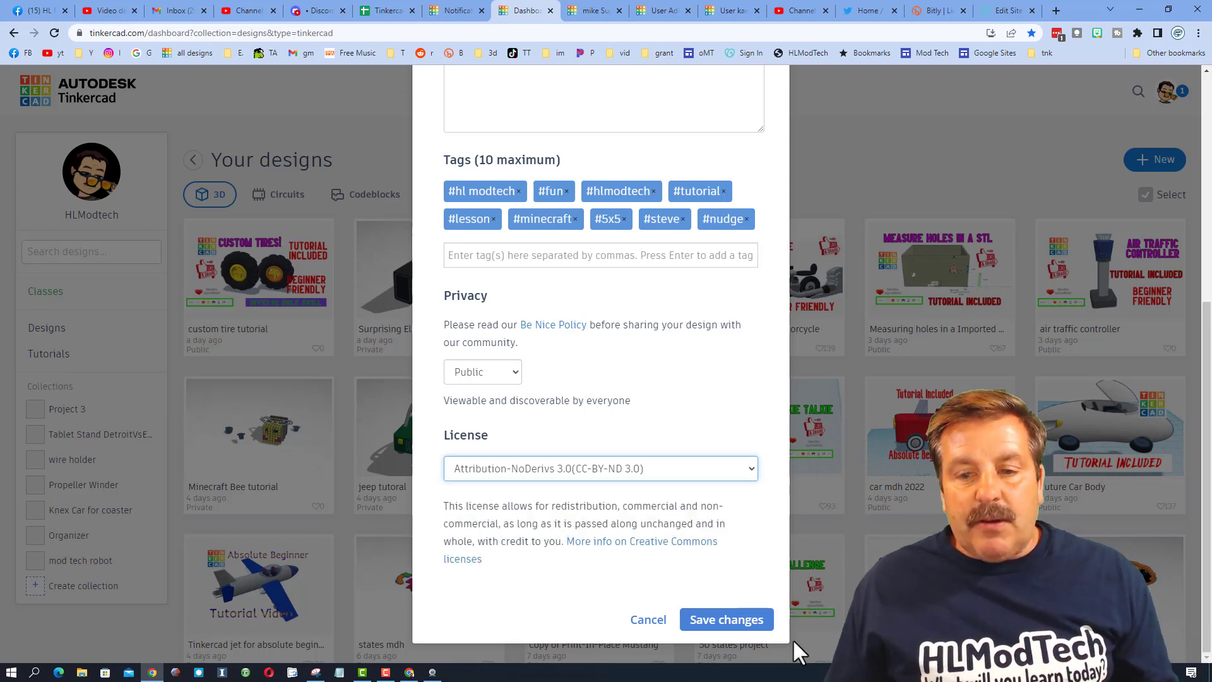
pyautogui.click(725, 620)
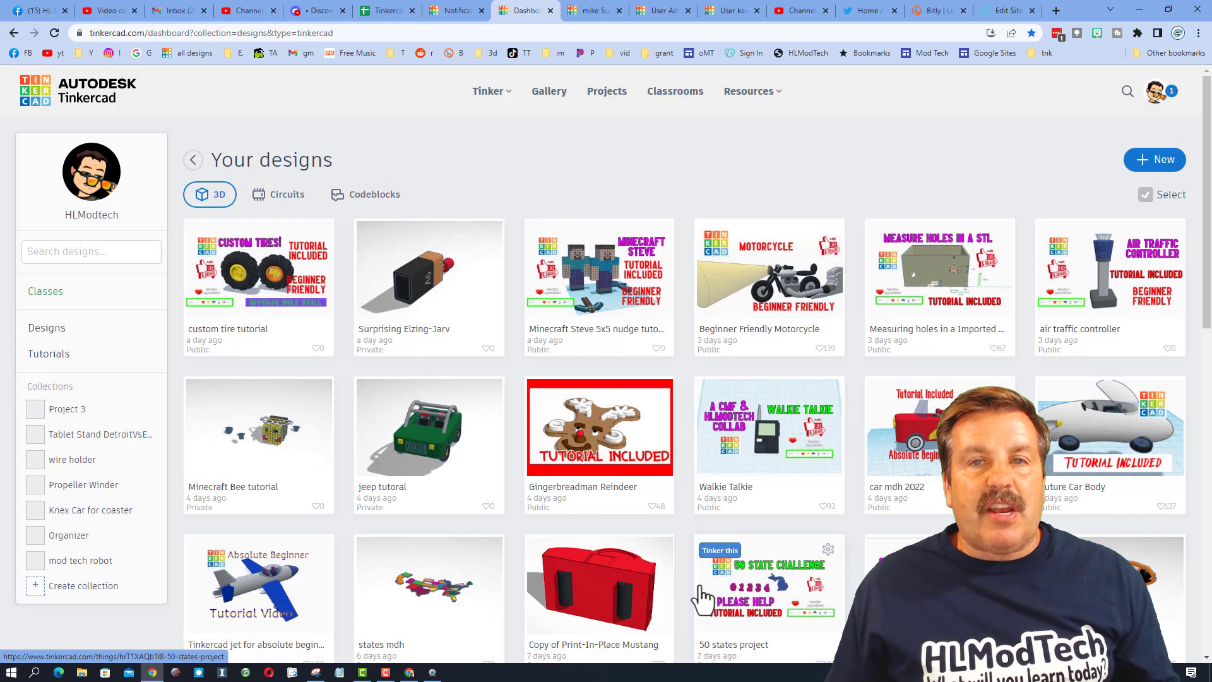